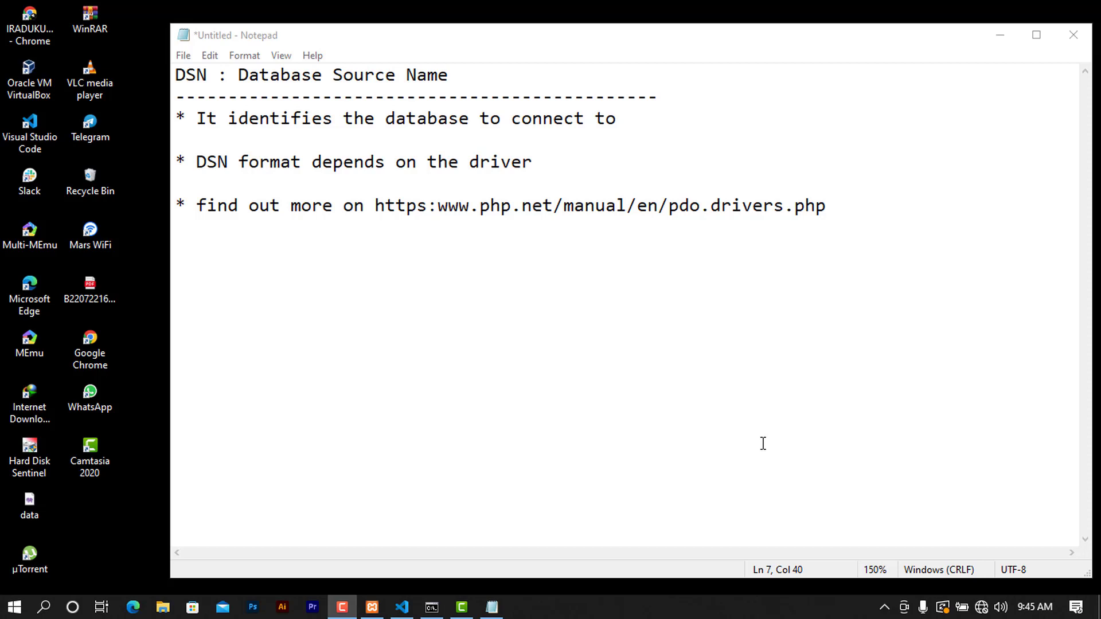
{"action": "mouse_move", "coordinate": [463, 363]}
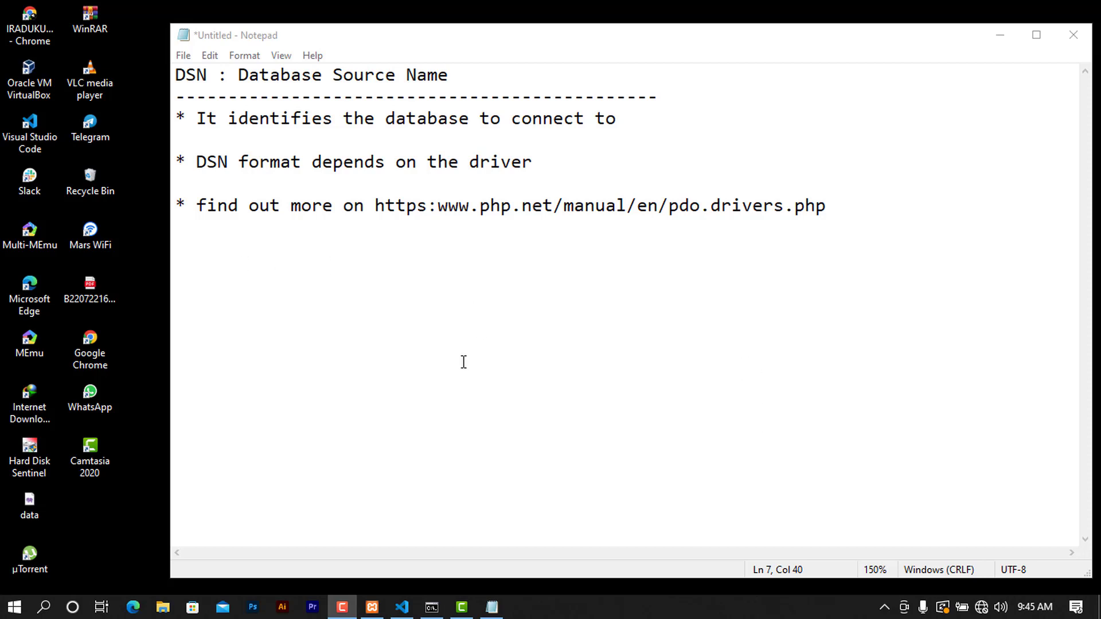
{"action": "mouse_move", "coordinate": [452, 358]}
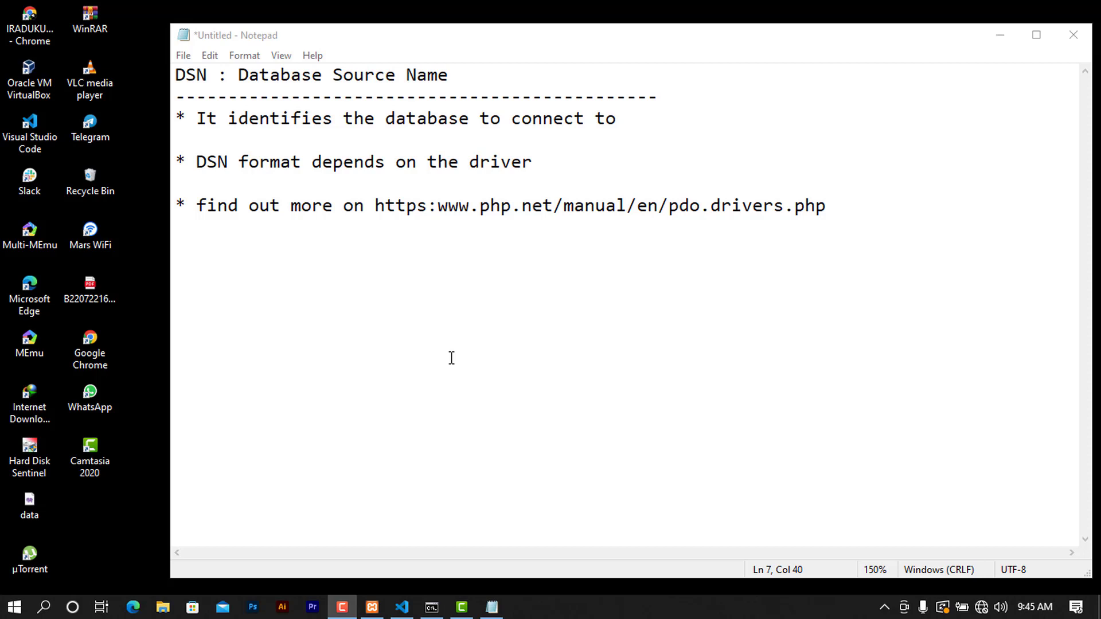
{"action": "mouse_move", "coordinate": [413, 316]}
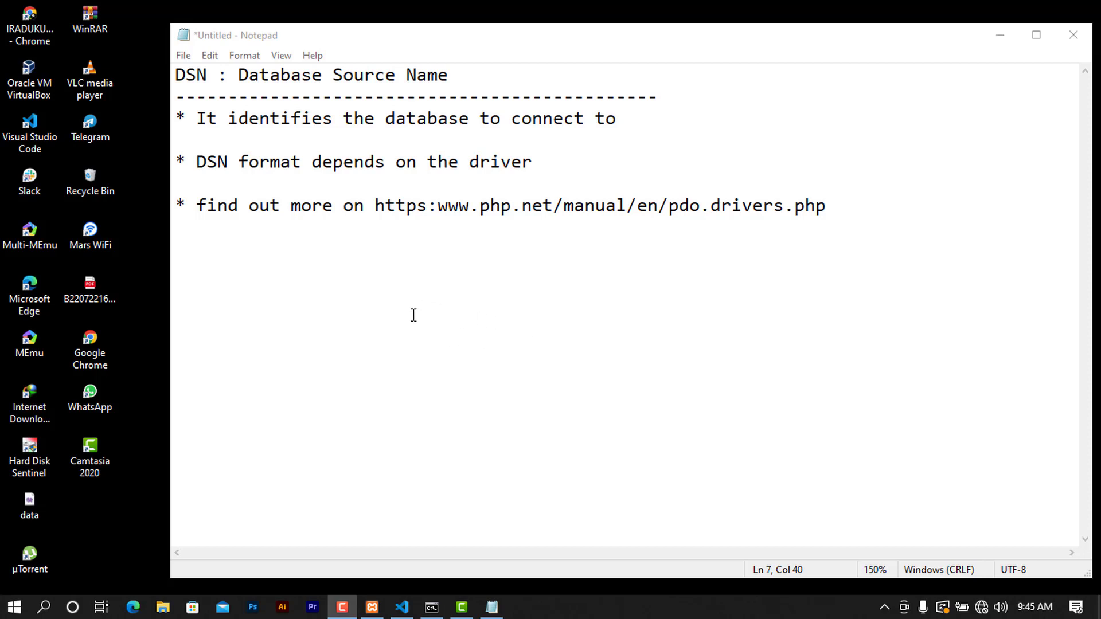
{"action": "mouse_move", "coordinate": [385, 315]}
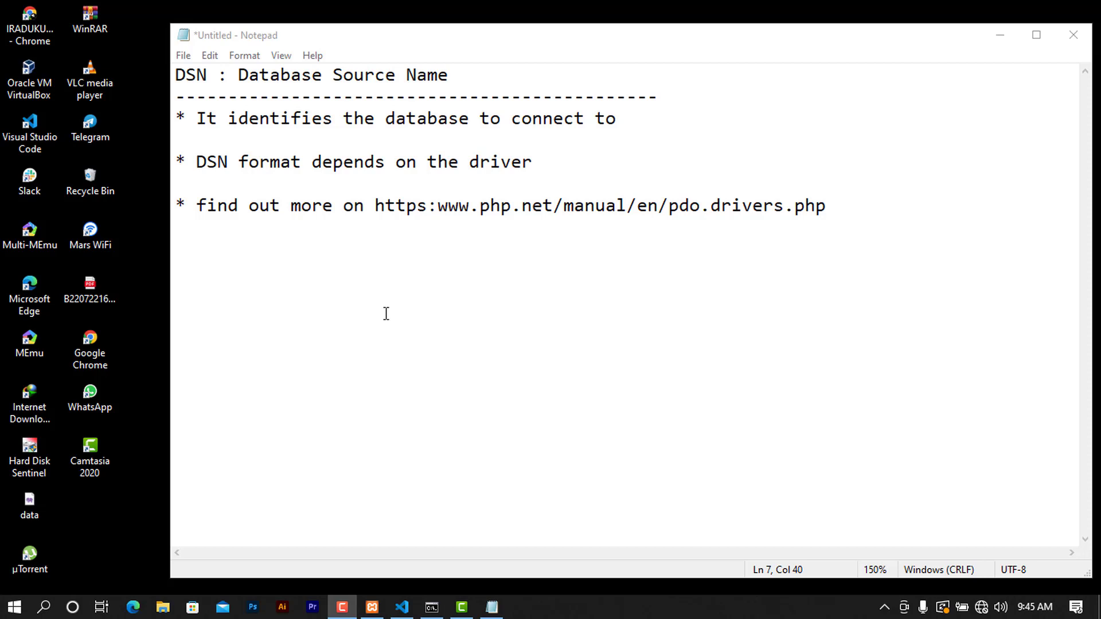
{"action": "mouse_move", "coordinate": [370, 314]}
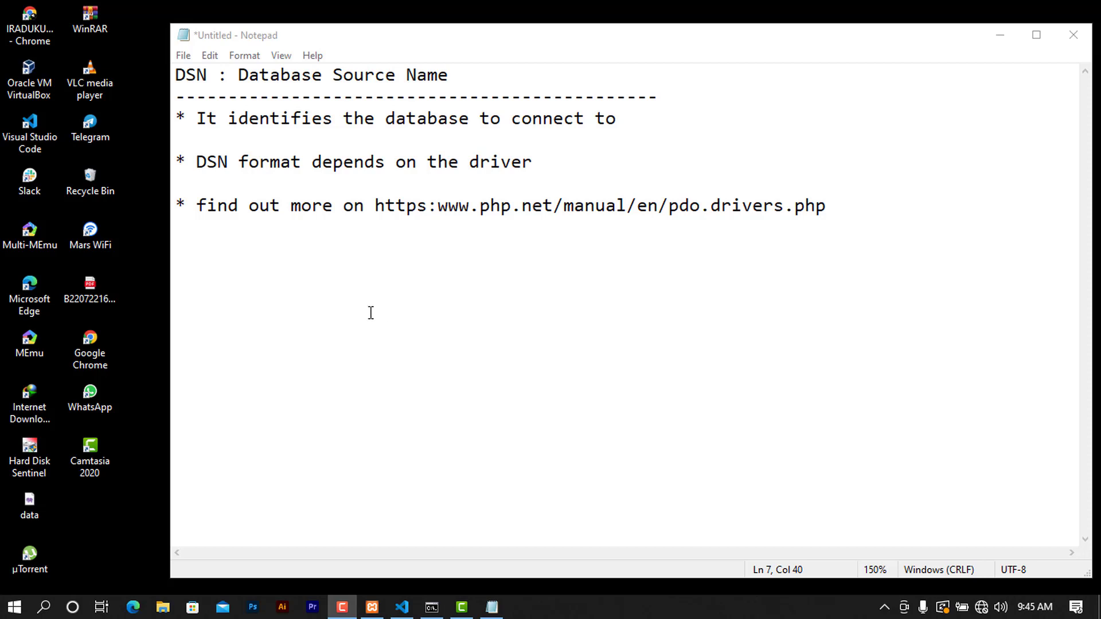
{"action": "mouse_move", "coordinate": [698, 502]}
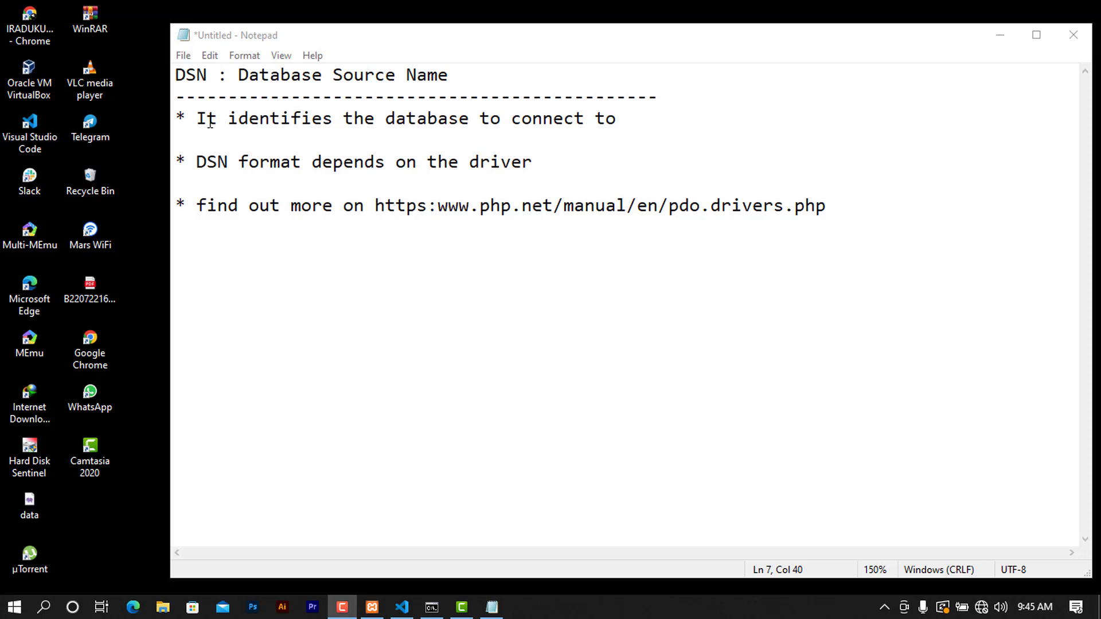
{"action": "mouse_move", "coordinate": [639, 124]}
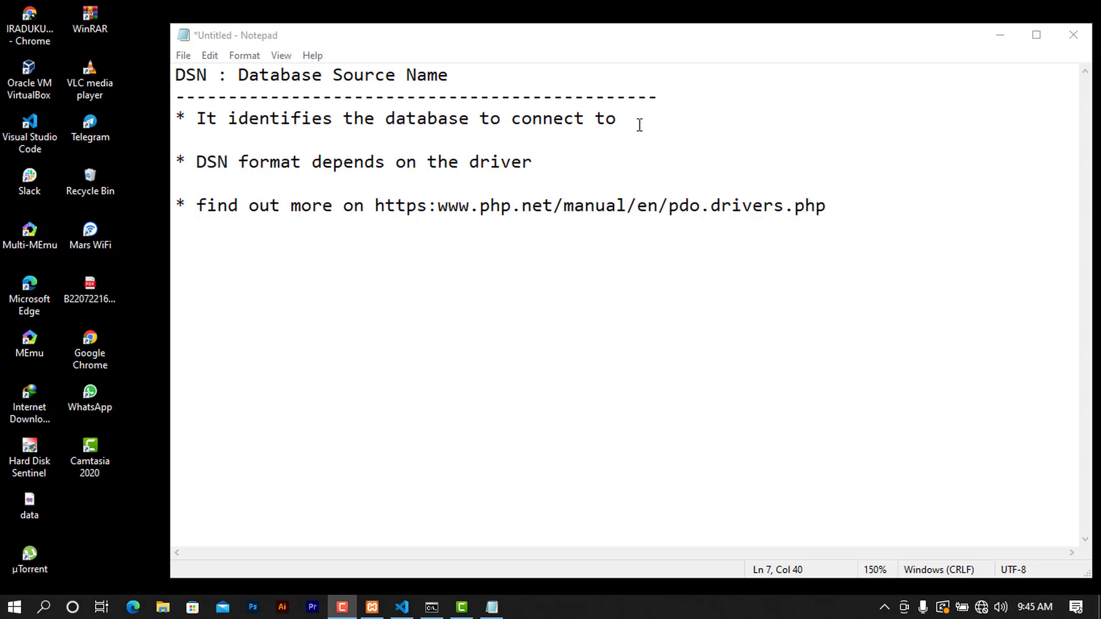
{"action": "mouse_move", "coordinate": [371, 212]}
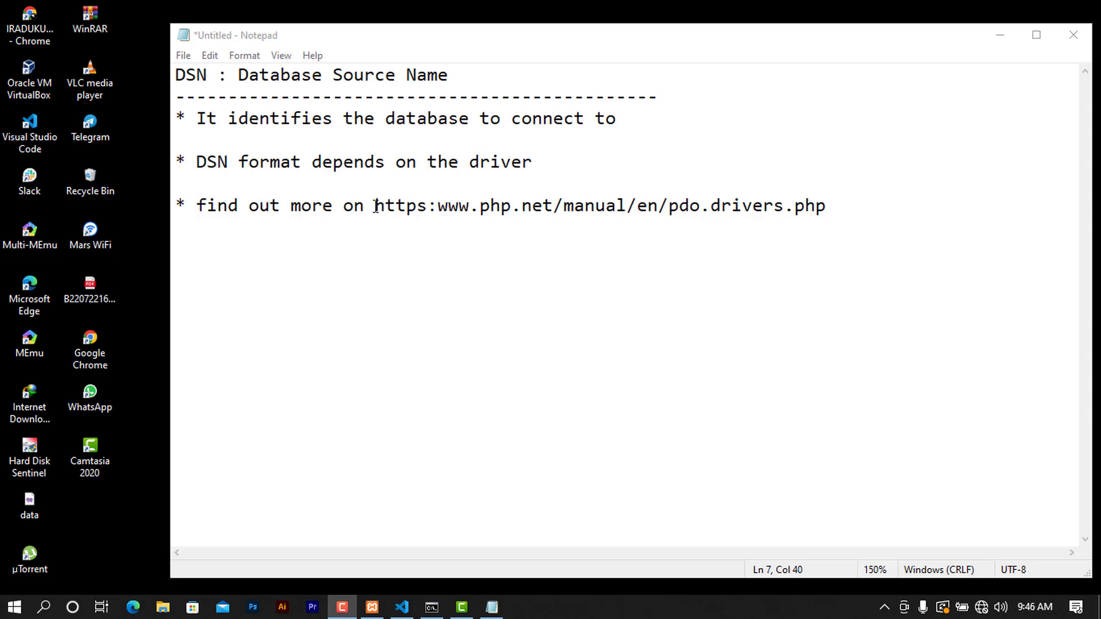
{"action": "mouse_move", "coordinate": [385, 195]}
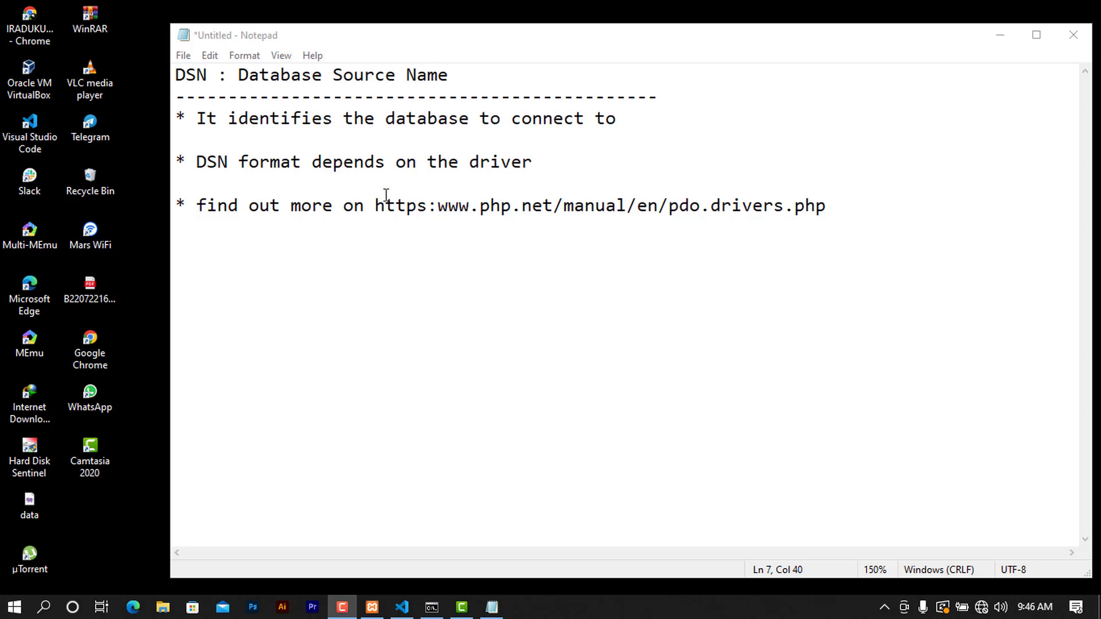
{"action": "mouse_move", "coordinate": [434, 214]}
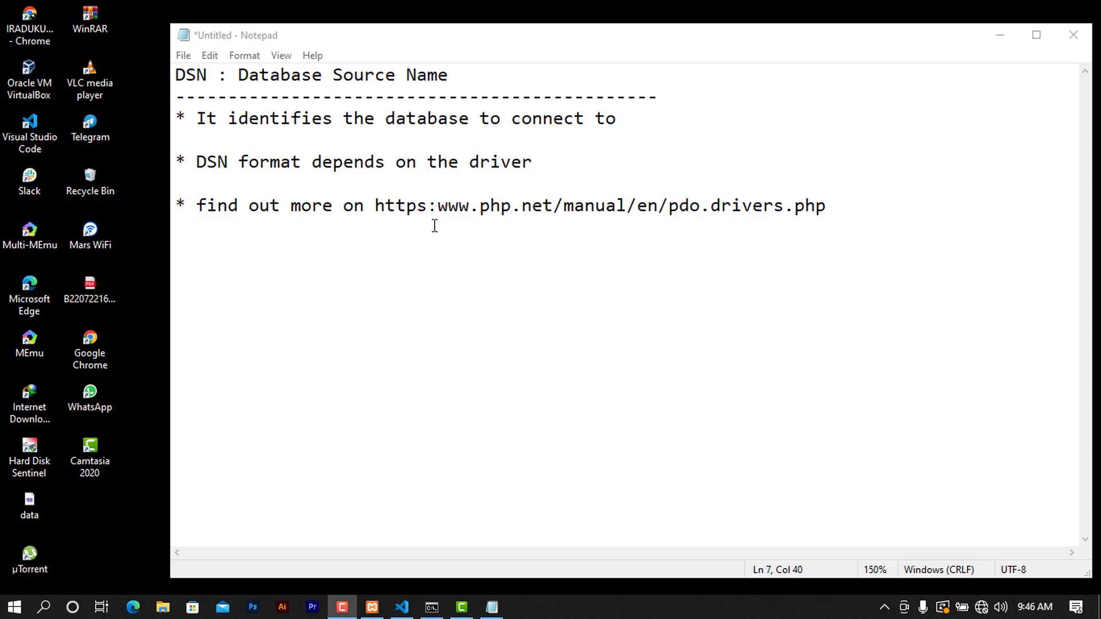
{"action": "mouse_move", "coordinate": [550, 266]}
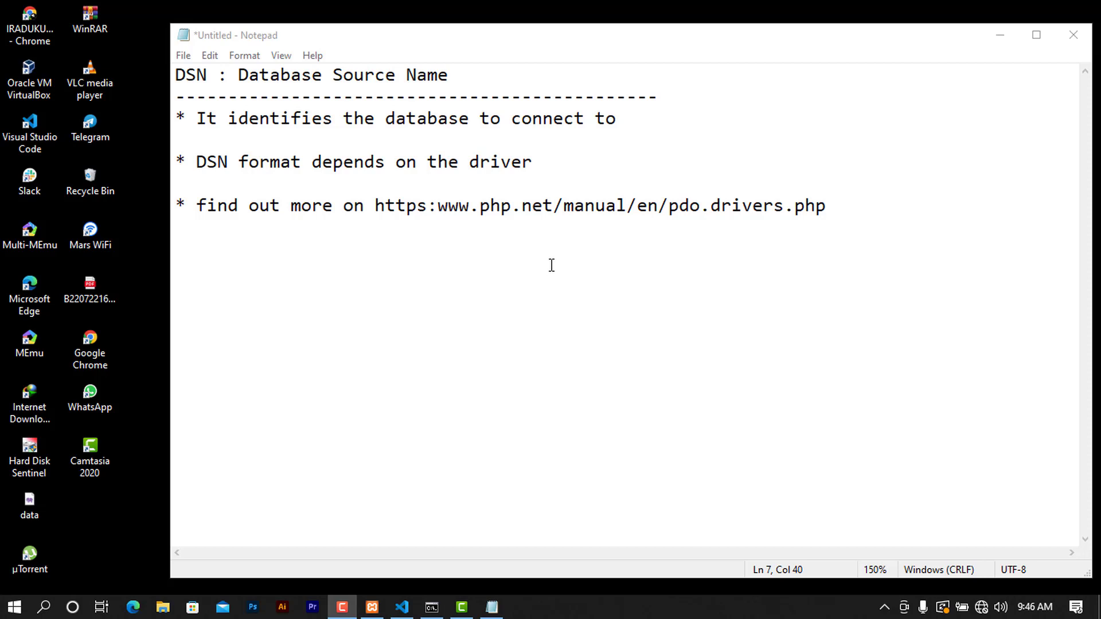
{"action": "mouse_move", "coordinate": [548, 270]}
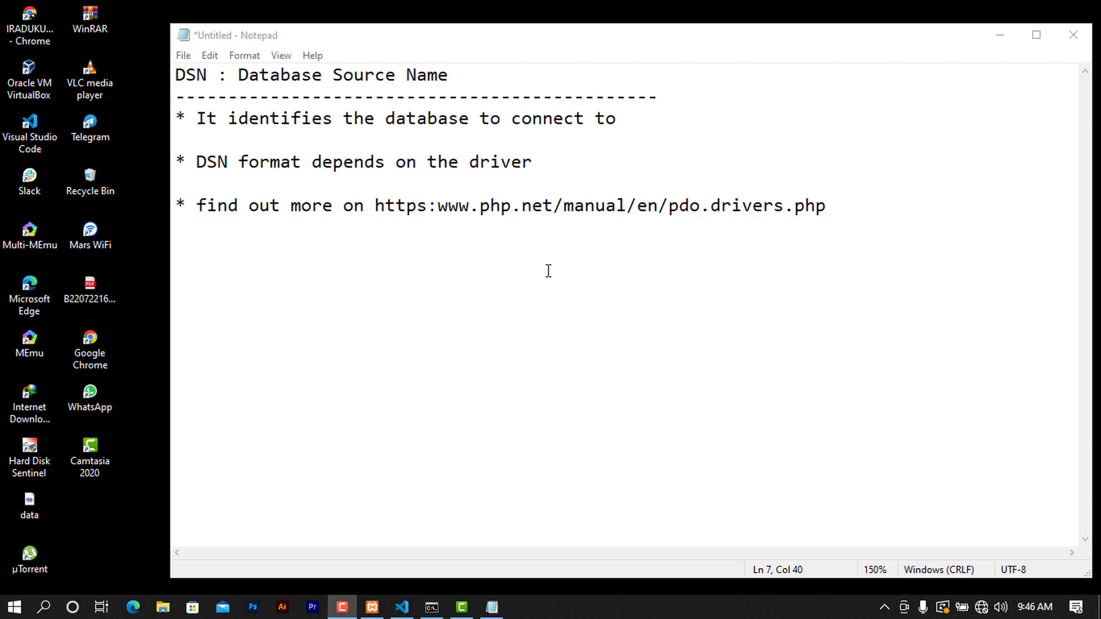
{"action": "mouse_move", "coordinate": [673, 301]}
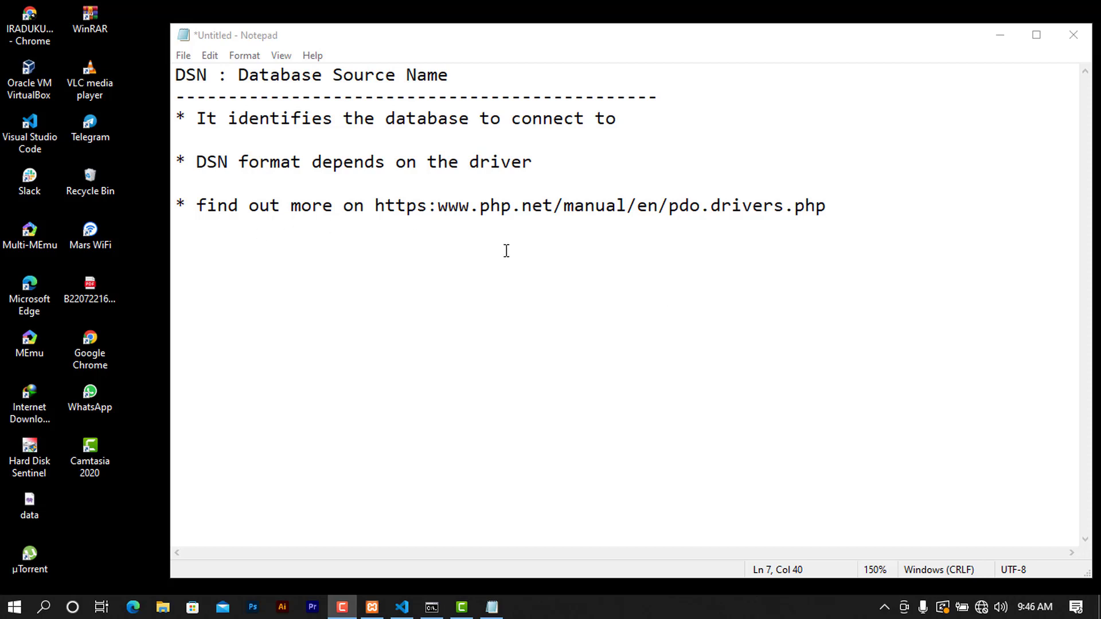
{"action": "mouse_move", "coordinate": [481, 433]}
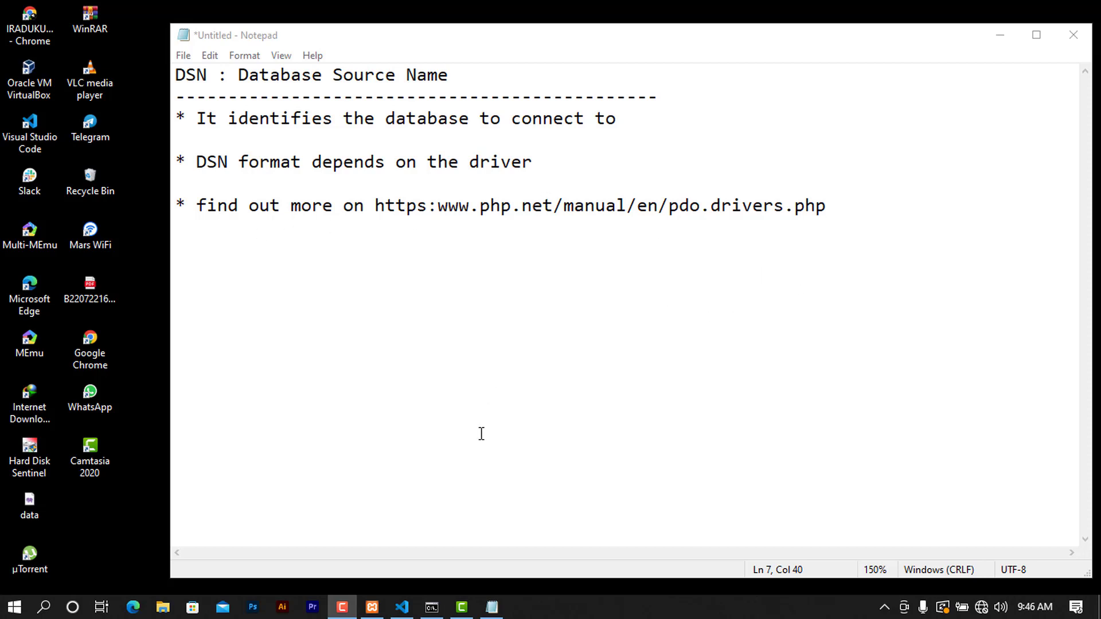
{"action": "mouse_move", "coordinate": [499, 492]}
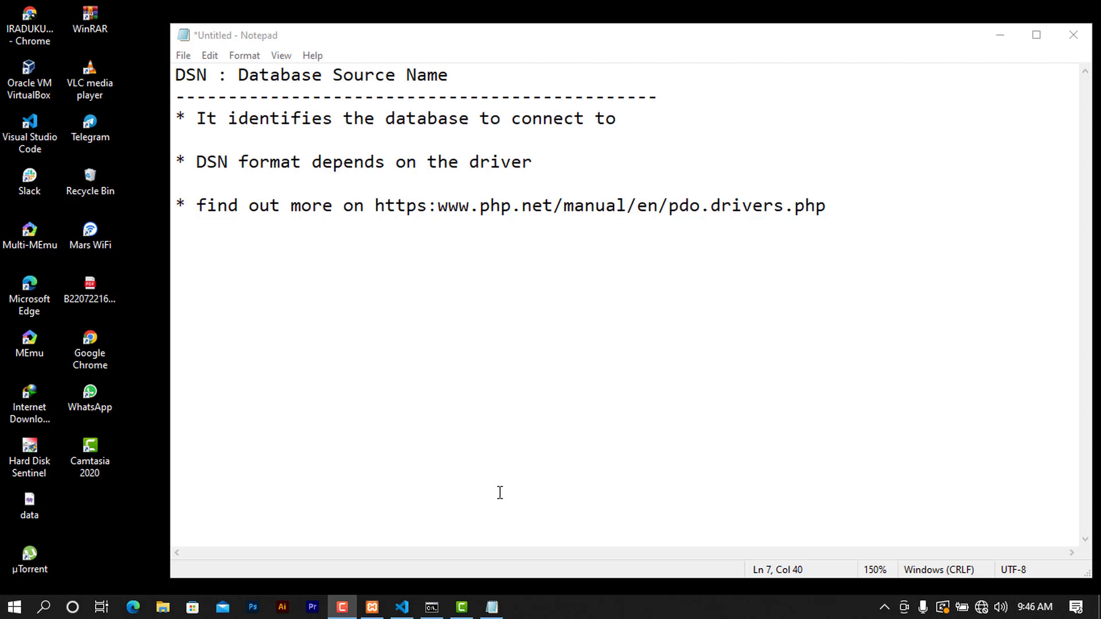
{"action": "mouse_move", "coordinate": [1001, 35]}
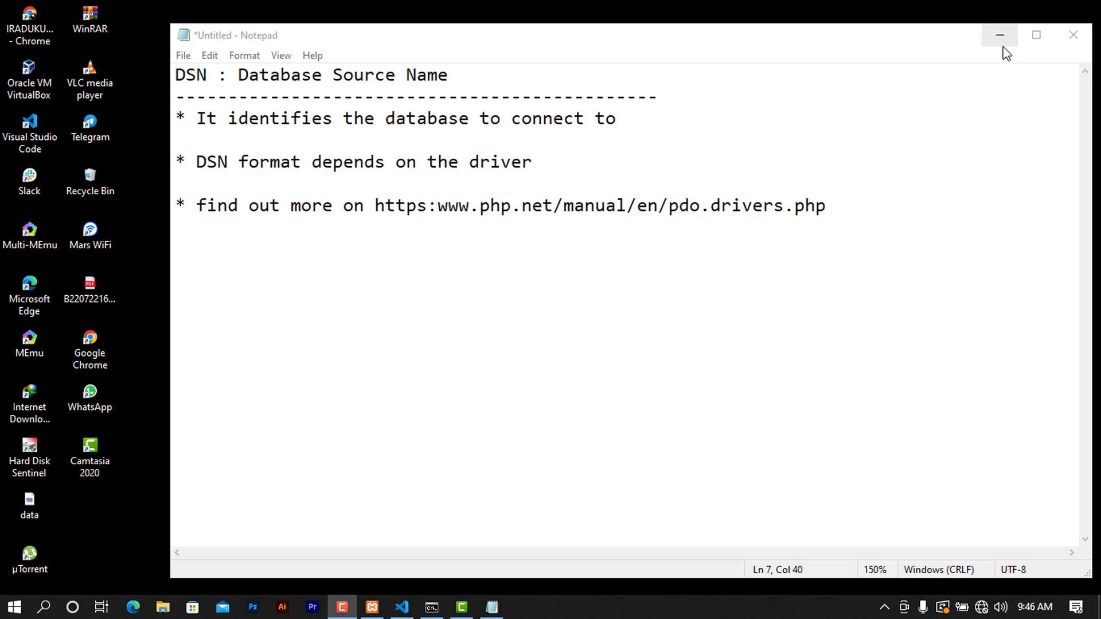
- Create a new file named dsn.php in the PDO project via the Explorer
{"action": "left_click", "coordinate": [999, 36]}
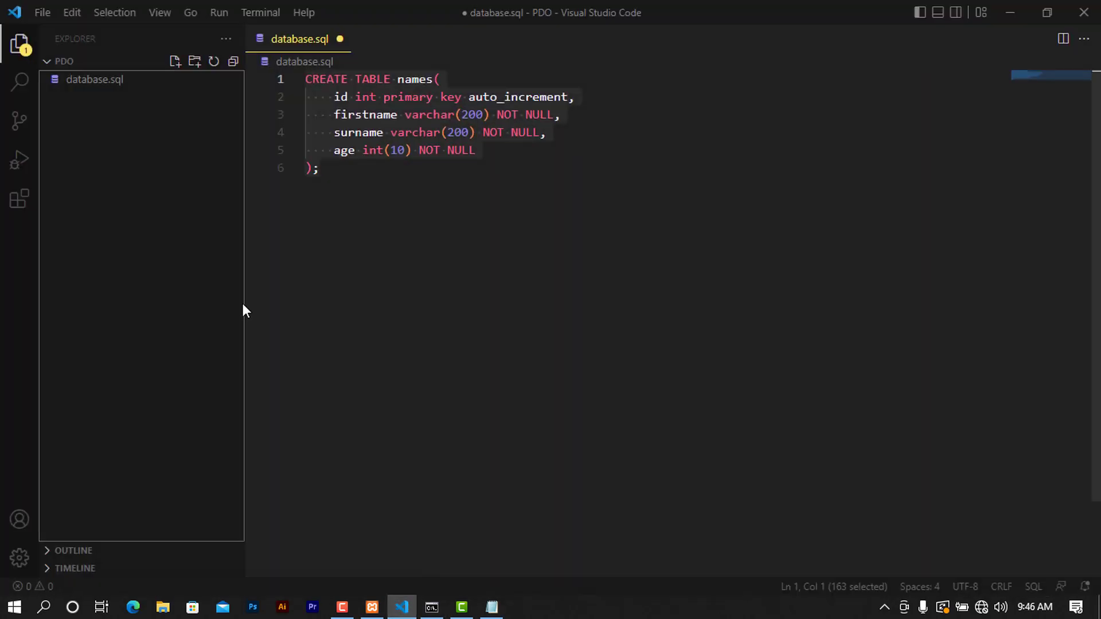
{"action": "left_click", "coordinate": [317, 167]}
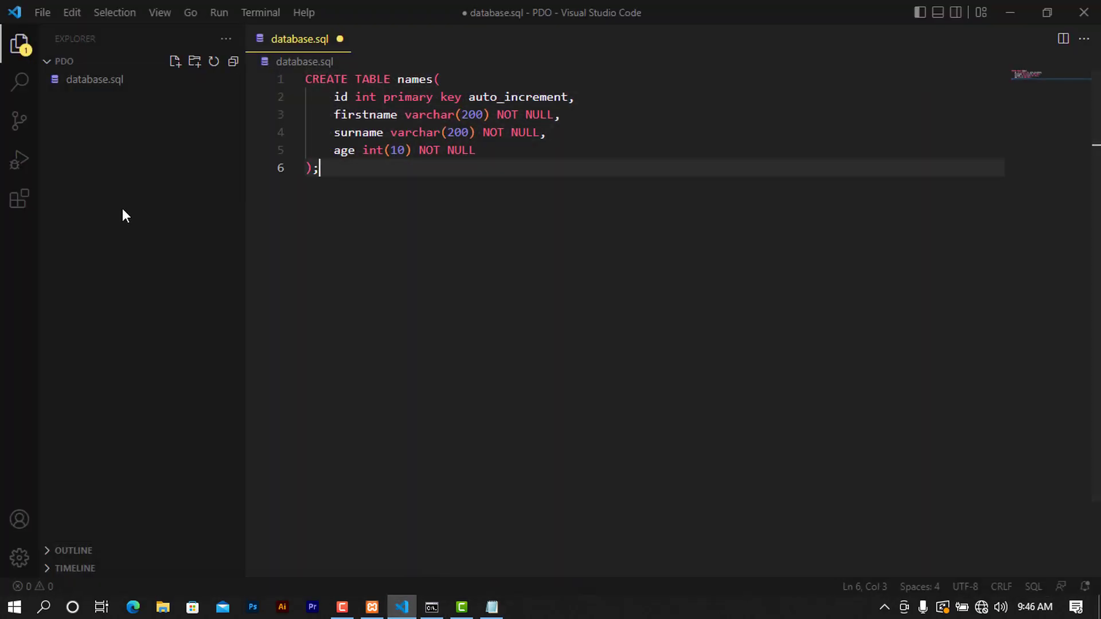
{"action": "left_click", "coordinate": [174, 60]}
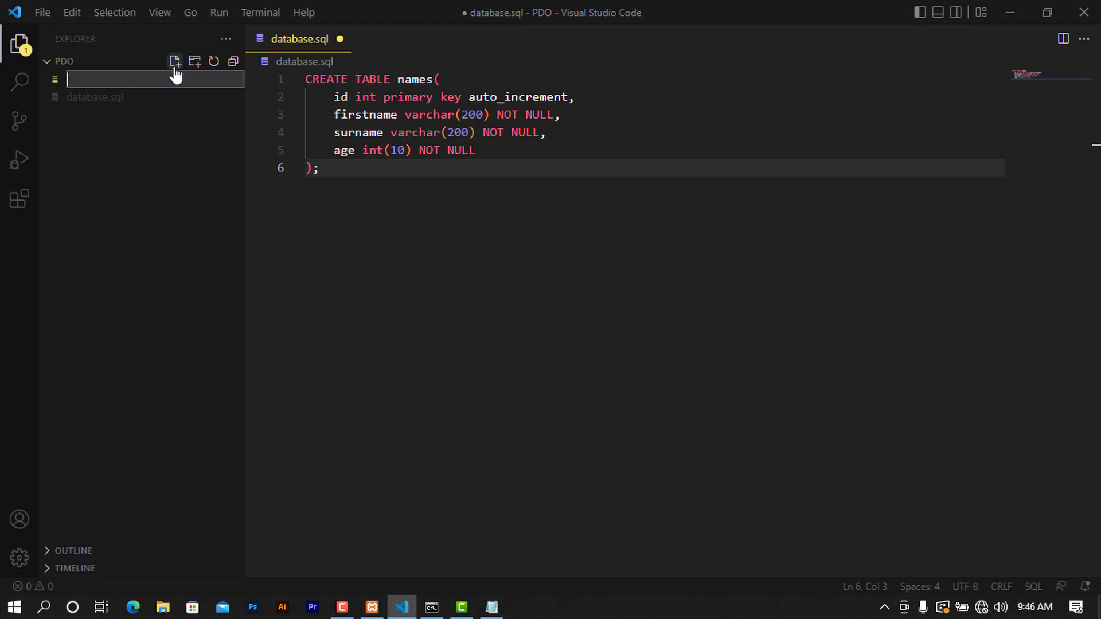
{"action": "type", "text": "d"}
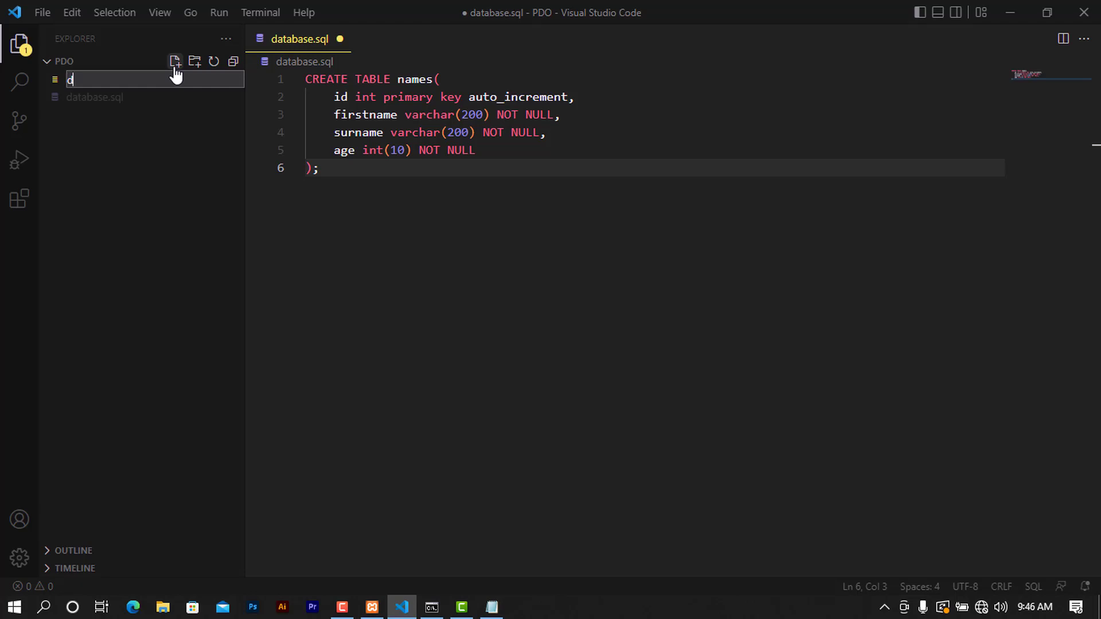
{"action": "type", "text": "sn.ph"}
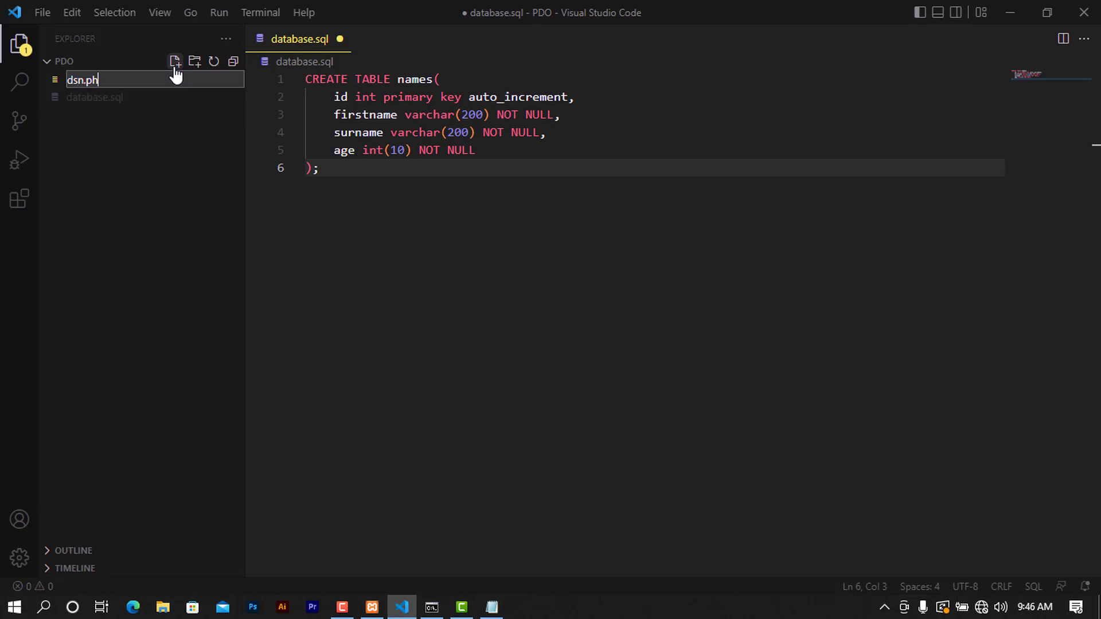
{"action": "key", "text": "Enter"}
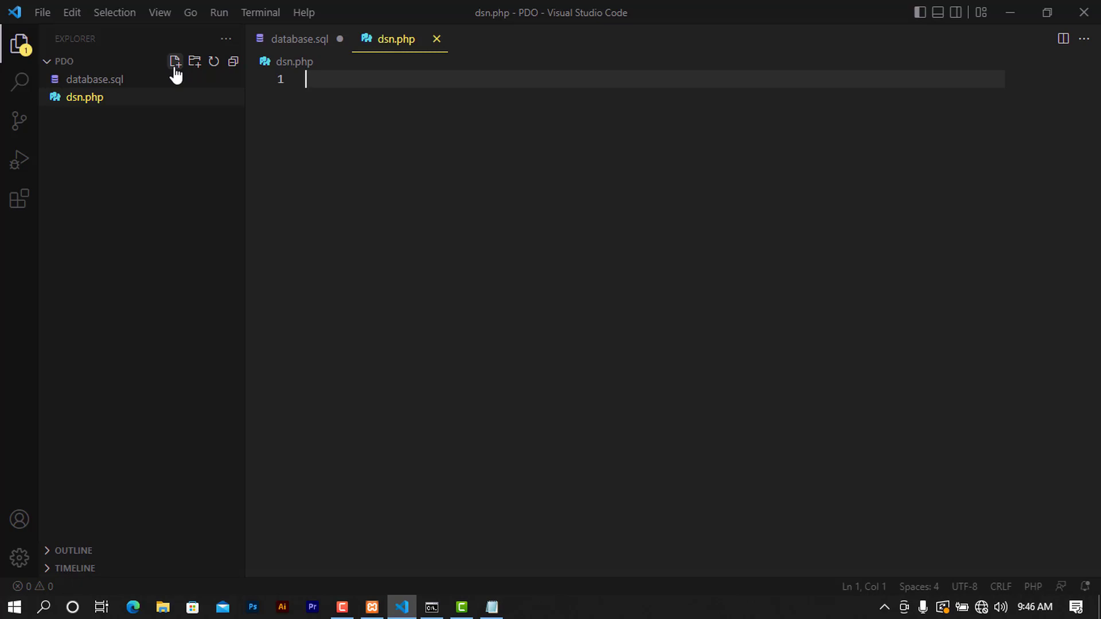
- Start a PHP block and begin $dsn = 'mysql:host=localhost;' on line 2
{"action": "type", "text": "<?php"}
{"action": "type", "text": "?>"}
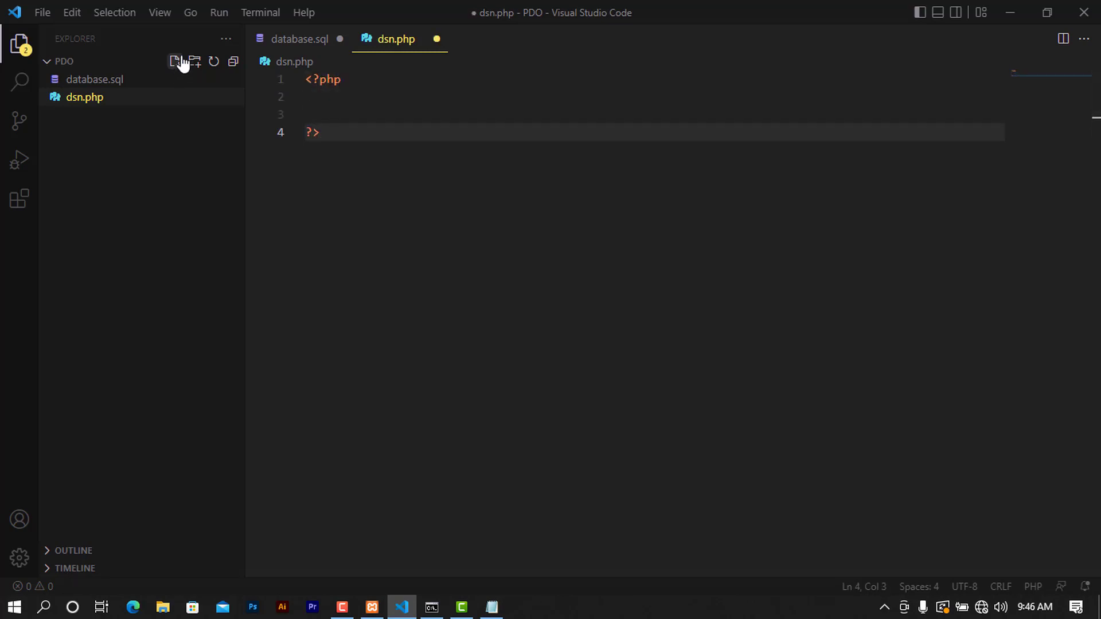
{"action": "left_click", "coordinate": [330, 96]}
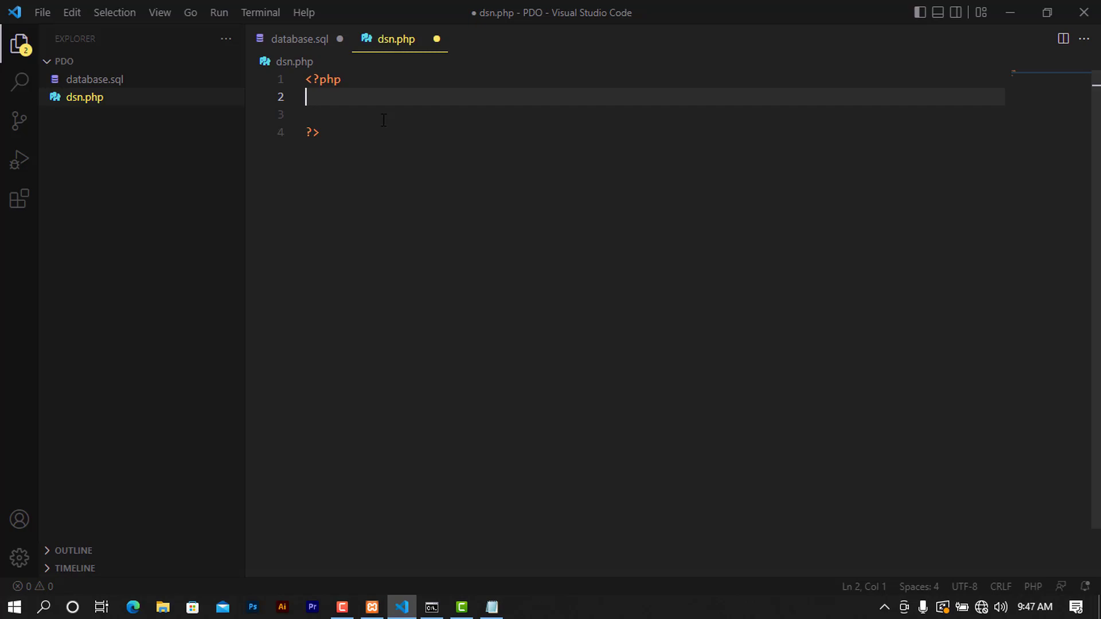
{"action": "type", "text": "$ds"}
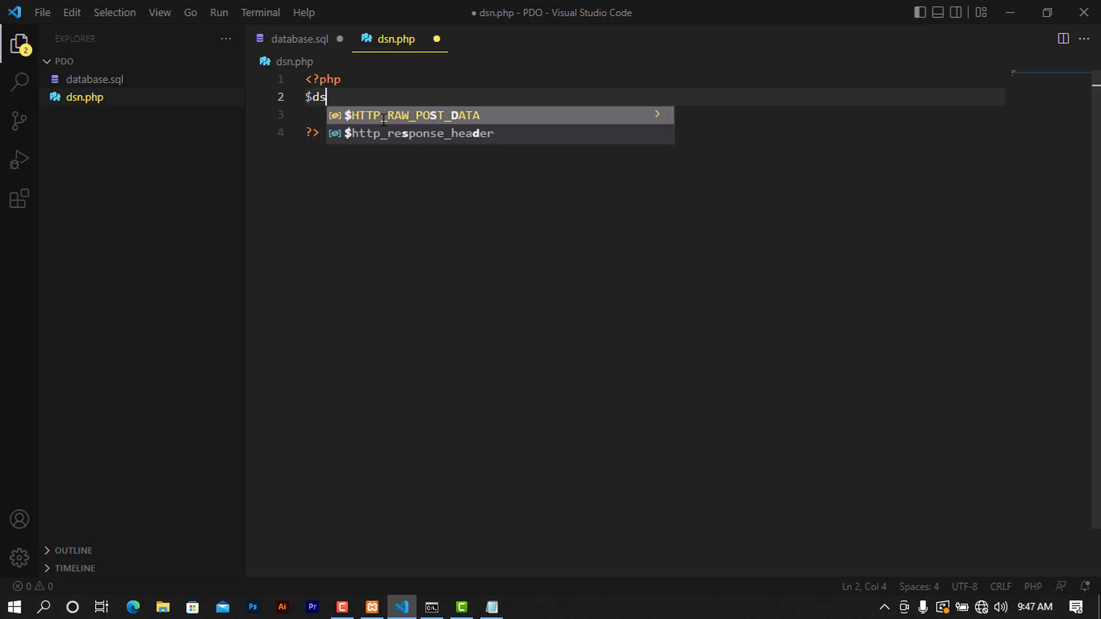
{"action": "type", "text": "n = '"}
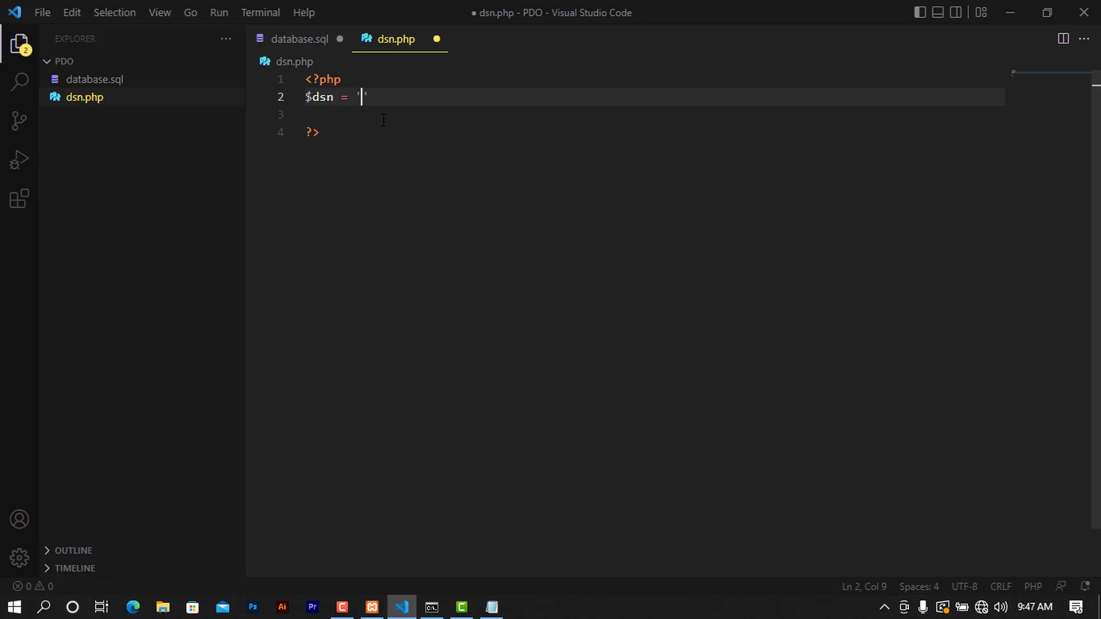
{"action": "type", "text": "my"}
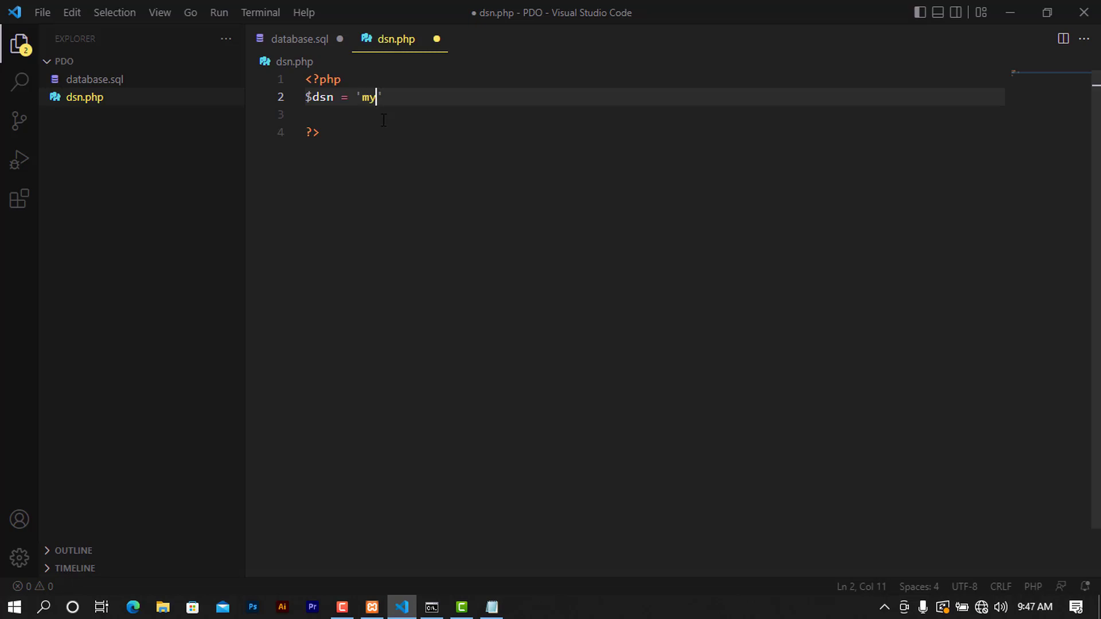
{"action": "type", "text": "sq"}
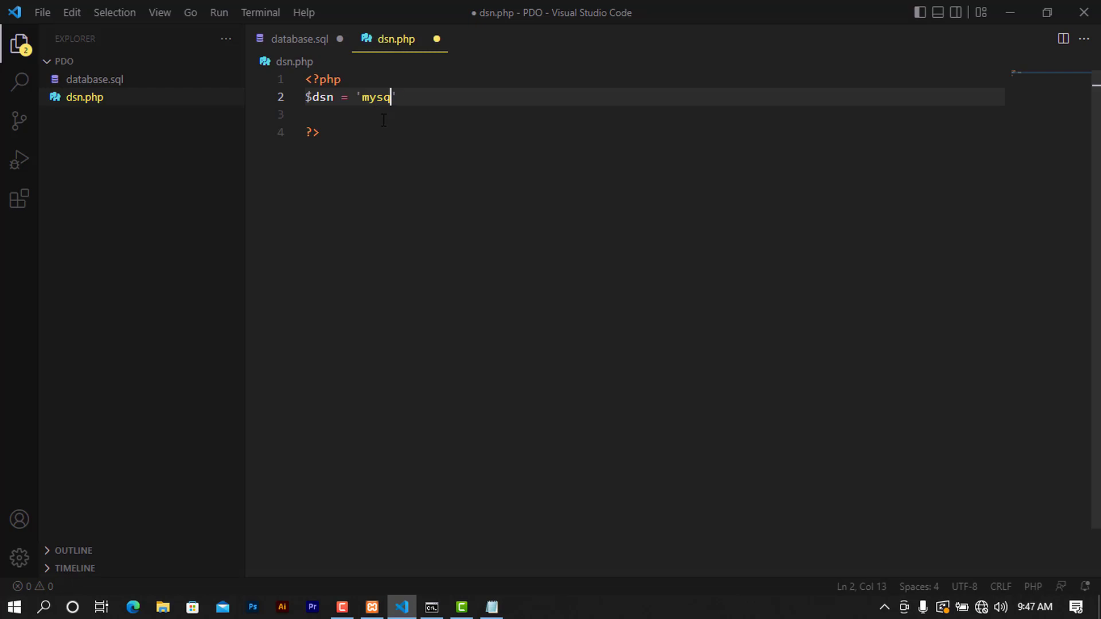
{"action": "type", "text": "l"}
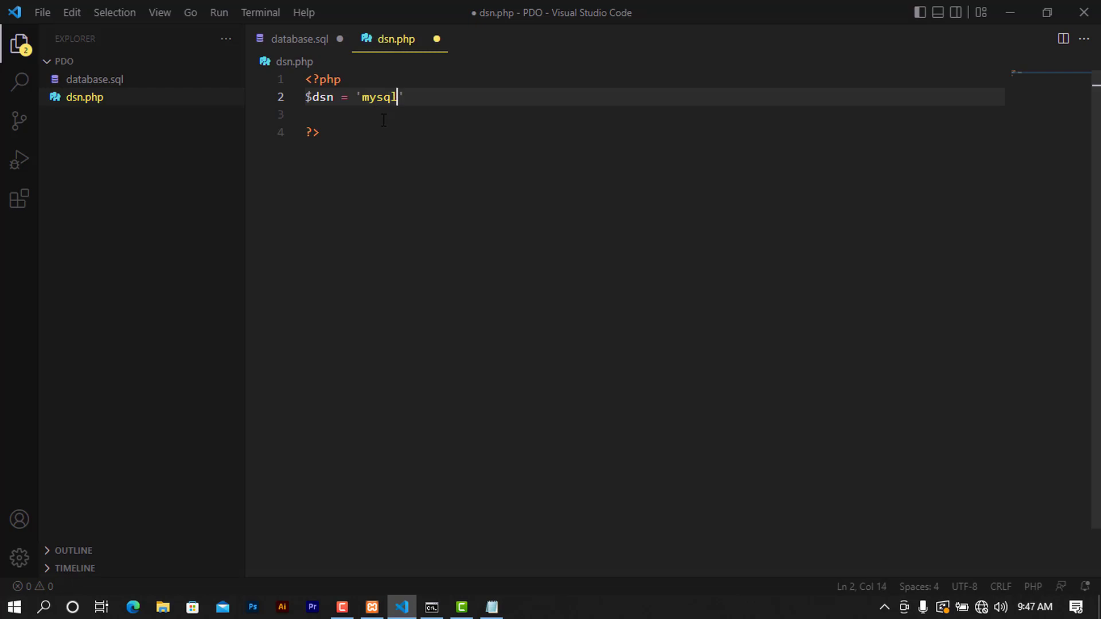
{"action": "type", "text": ":"}
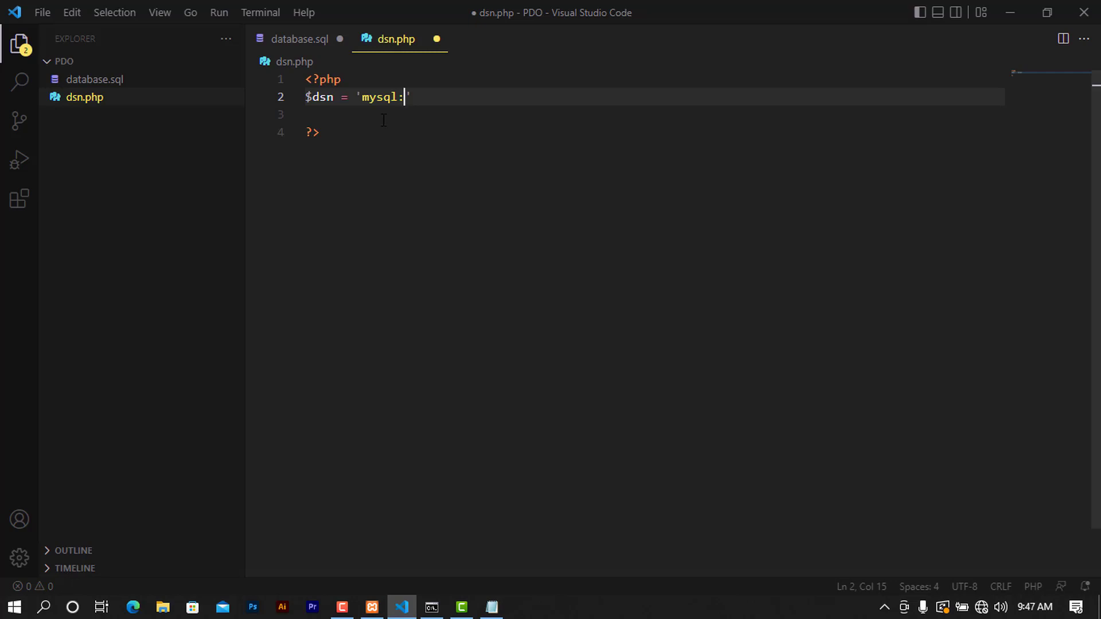
{"action": "type", "text": "hos"}
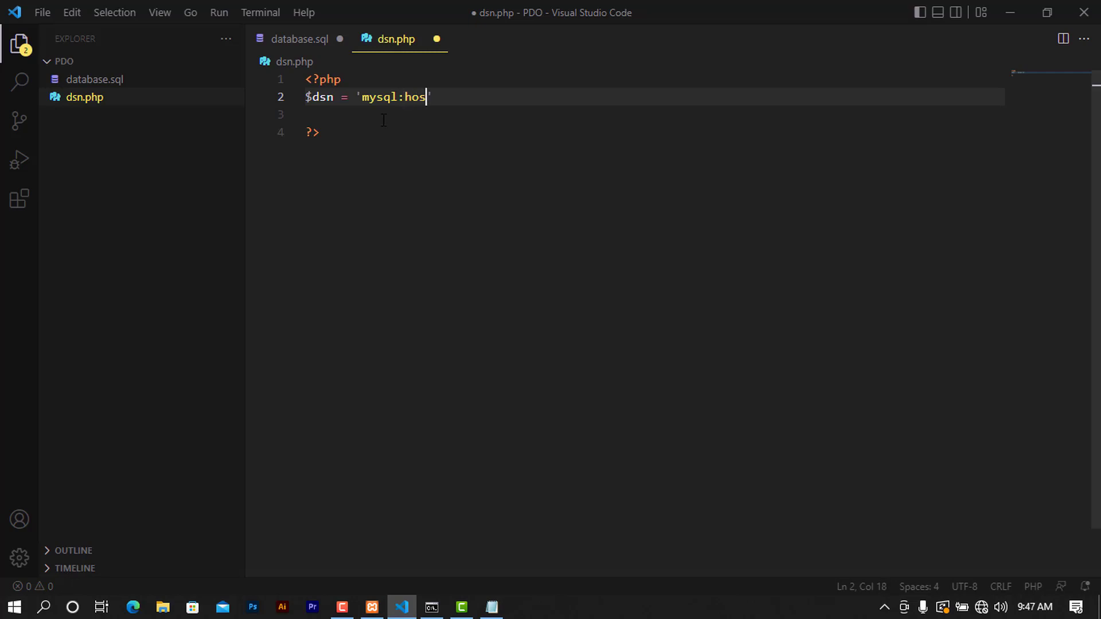
{"action": "type", "text": "t=;"}
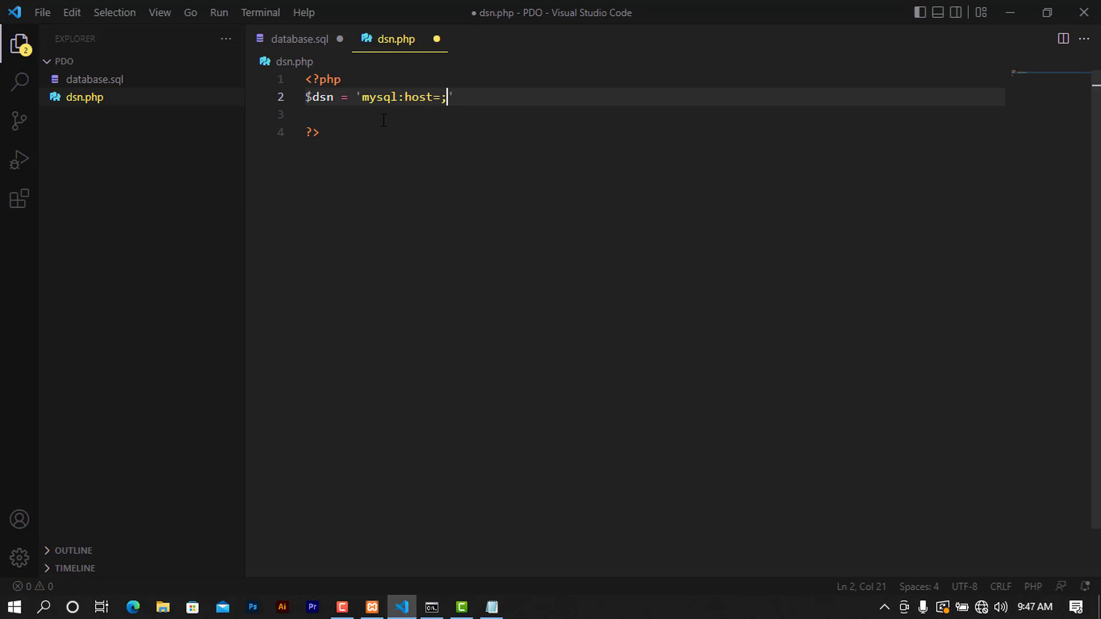
{"action": "type", "text": "localhost"}
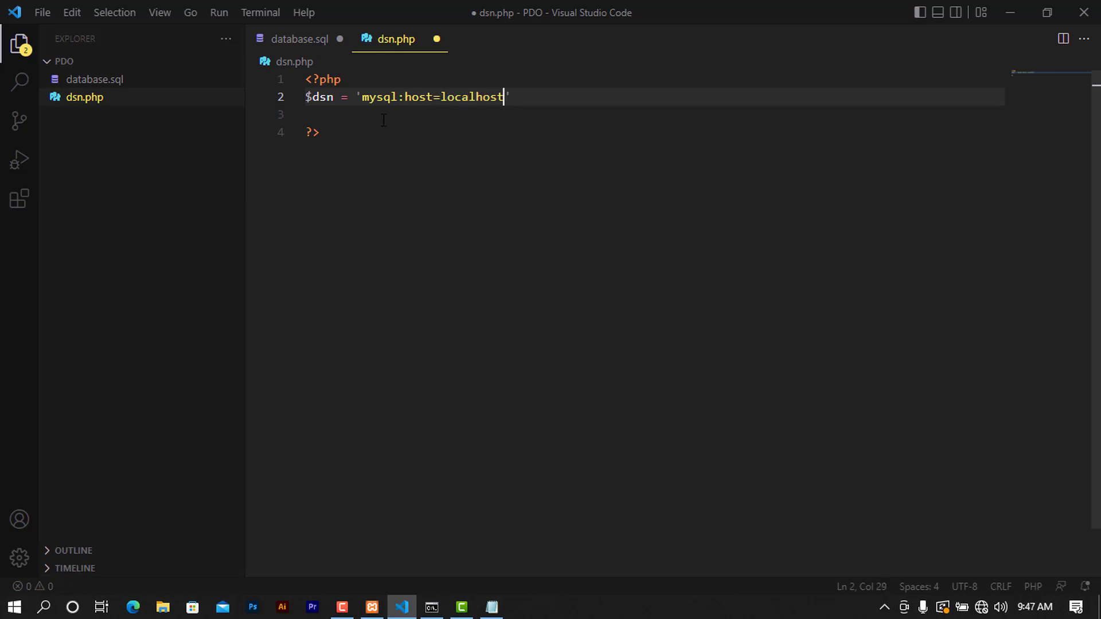
{"action": "type", "text": ";"}
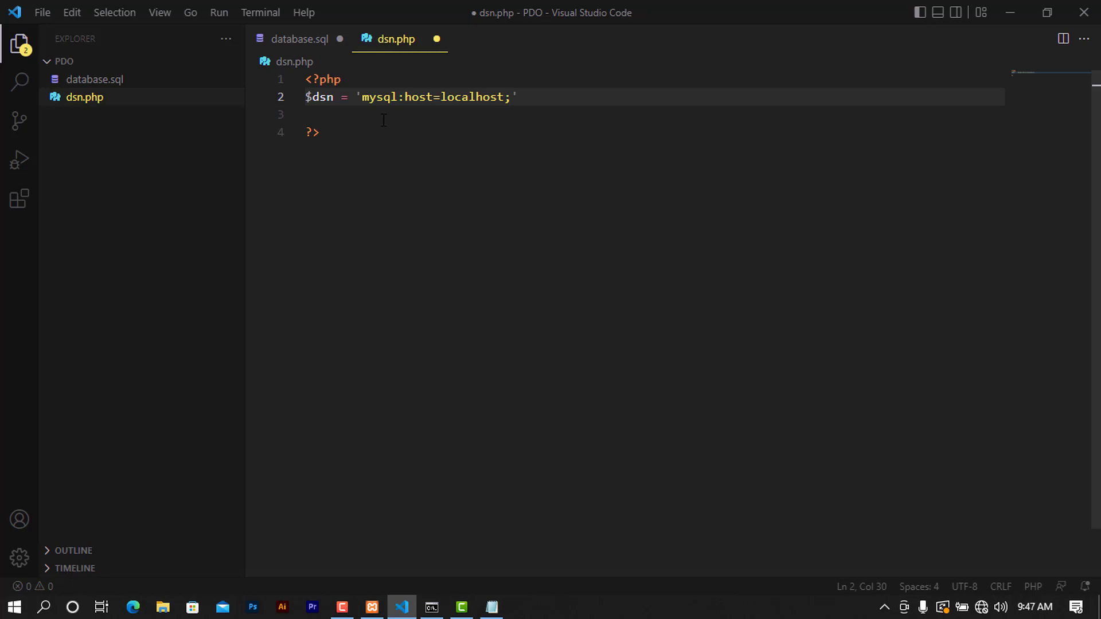
- Complete the string with dbname=hanomedia, close the statement, and save dsn.php
{"action": "type", "text": "dban"}
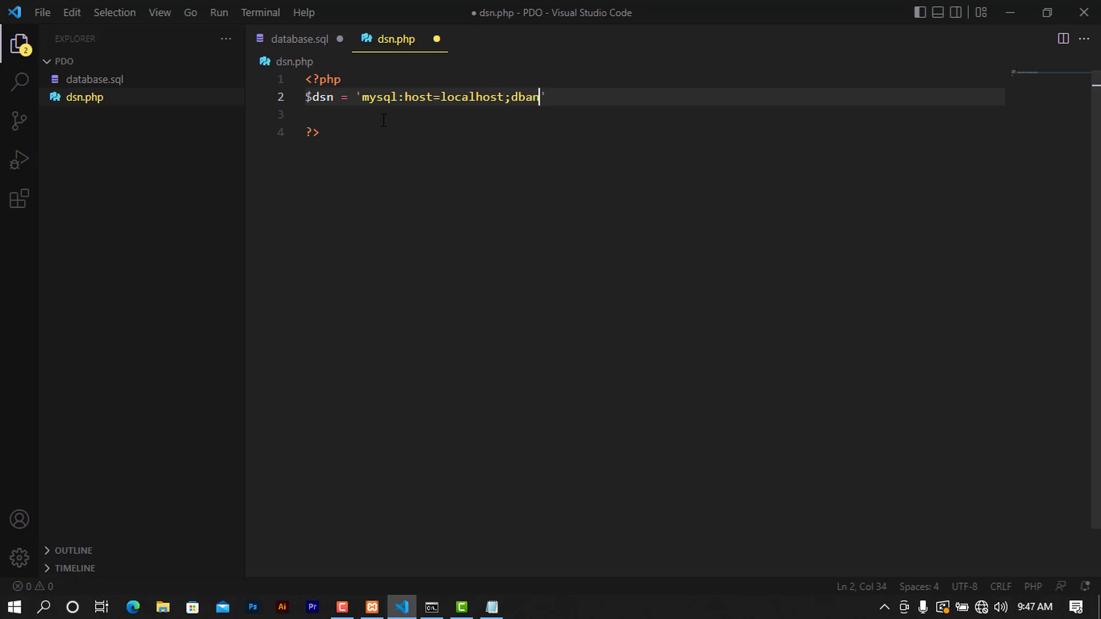
{"action": "type", "text": "ame="}
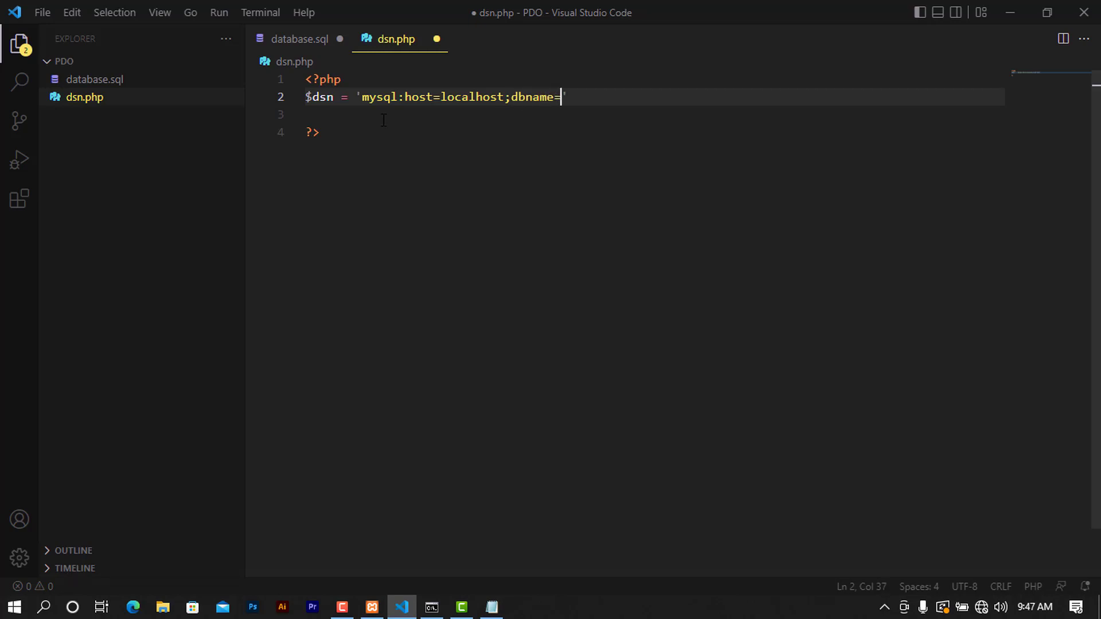
{"action": "type", "text": "hanome"}
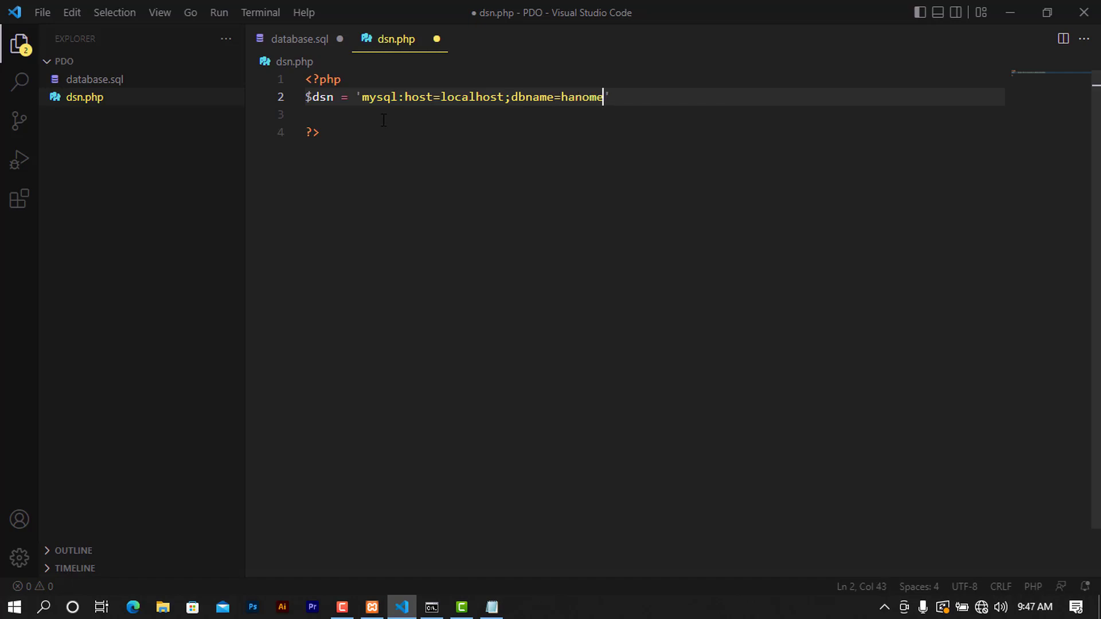
{"action": "type", "text": "dia"}
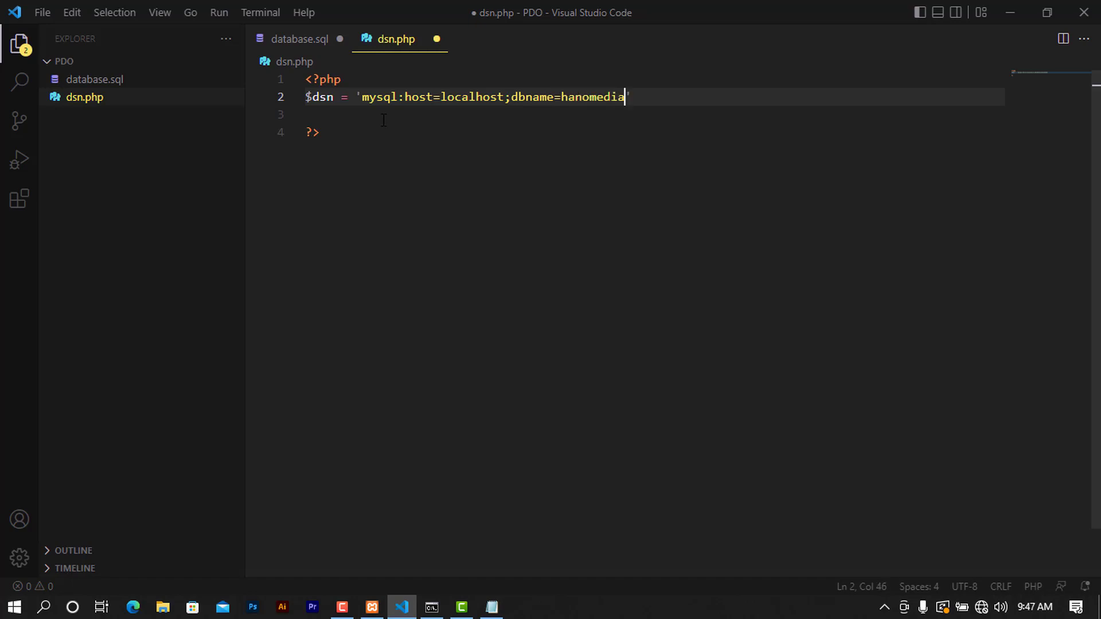
{"action": "type", "text": "';"}
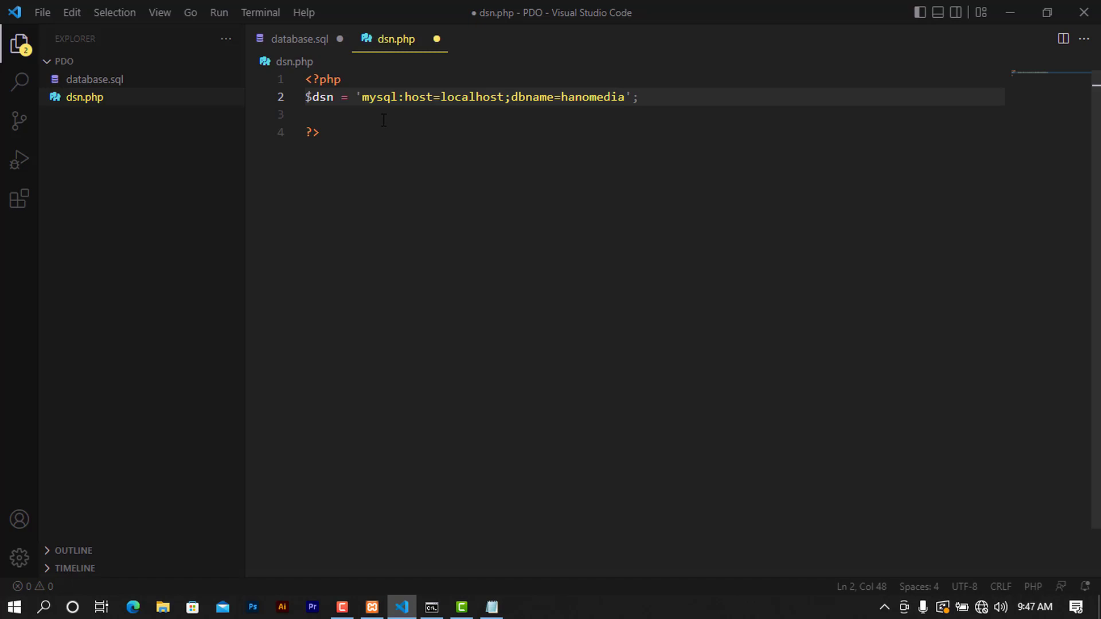
{"action": "key", "text": "ctrl+s"}
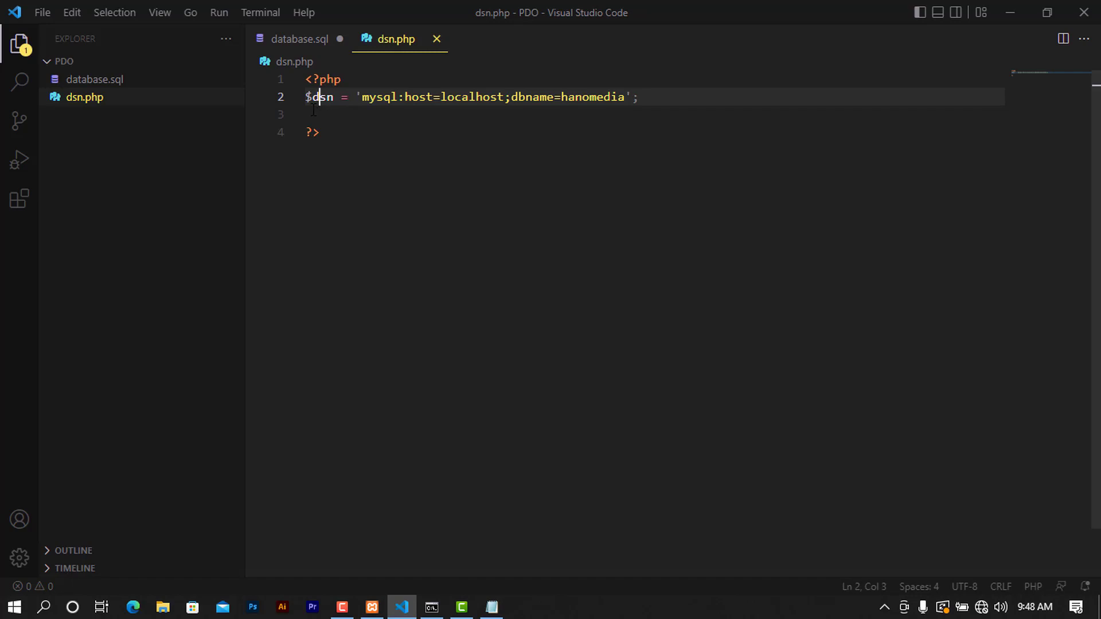
{"action": "double_click", "coordinate": [379, 97]}
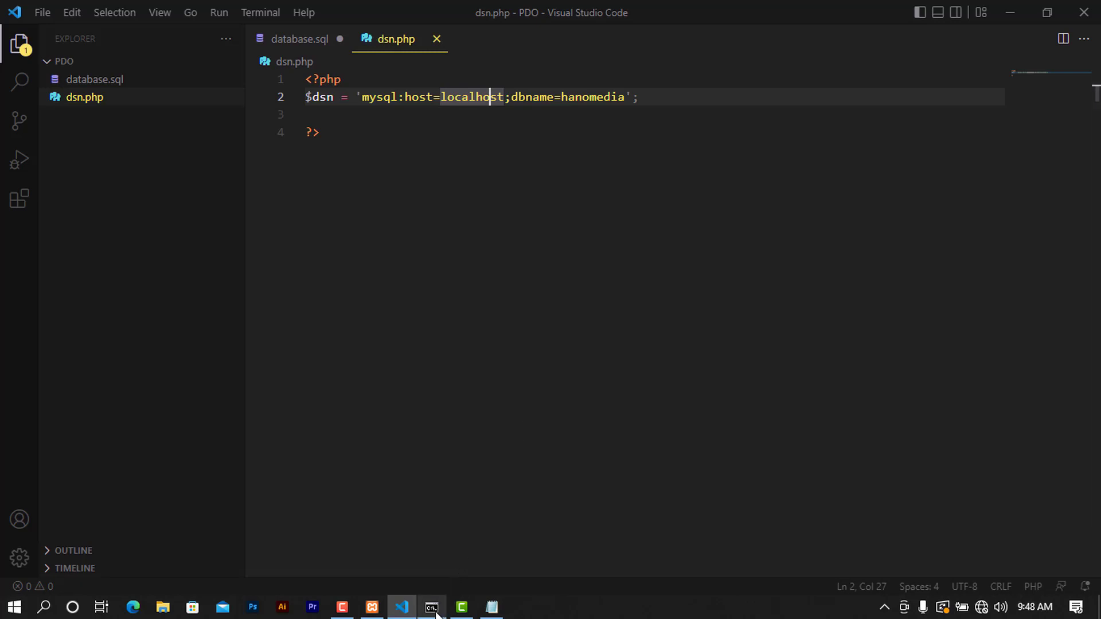
{"action": "left_click", "coordinate": [430, 607]}
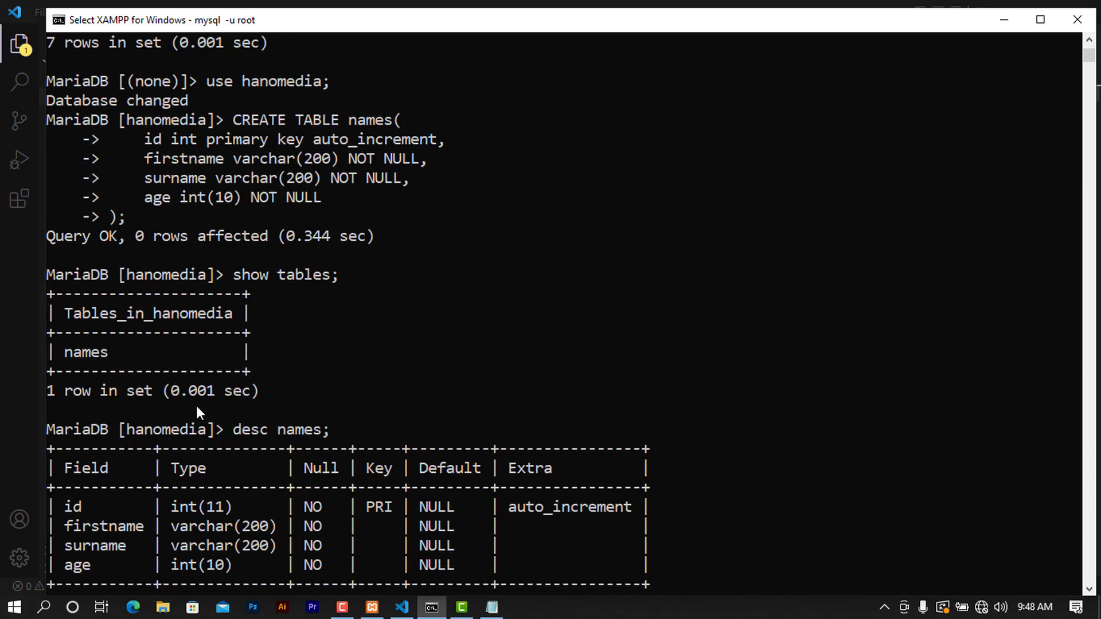
{"action": "left_click", "coordinate": [401, 608]}
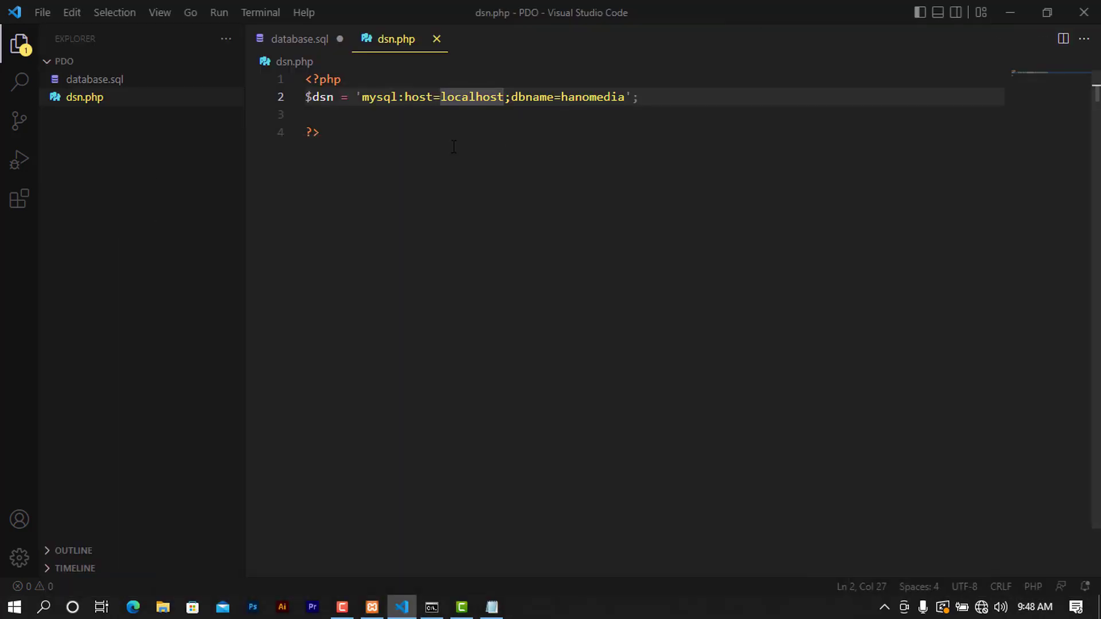
- Insert an empty line below the $dsn definition
{"action": "left_click", "coordinate": [637, 96]}
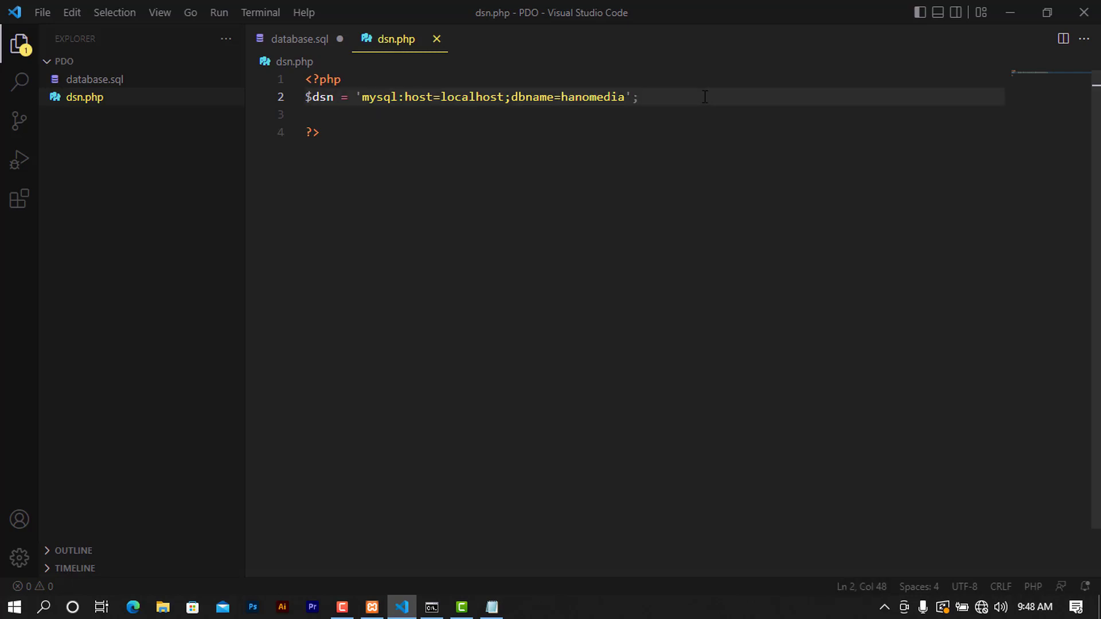
{"action": "key", "text": "Enter"}
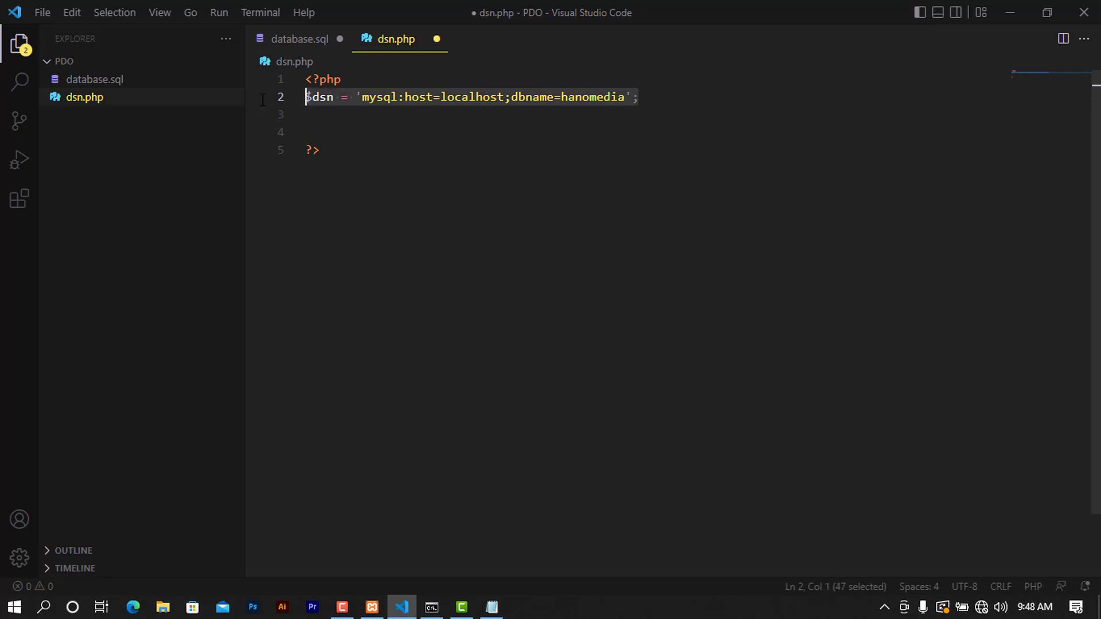
- Duplicate the $dsn line as $dsn2 and append ;port=8888 to its connection string
{"action": "left_click", "coordinate": [639, 96]}
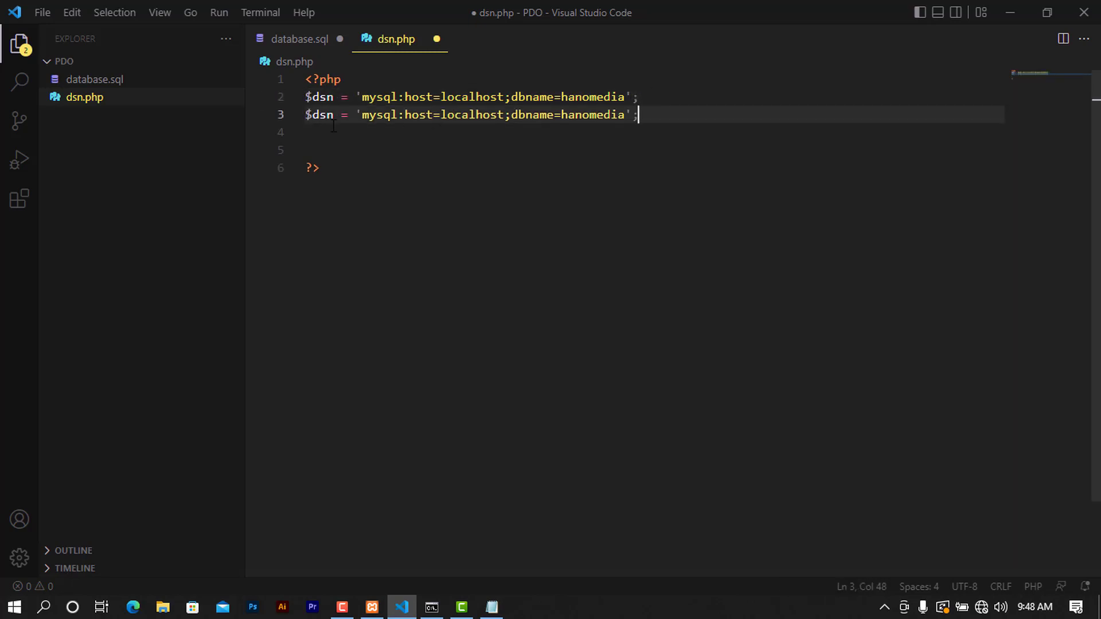
{"action": "type", "text": "2"}
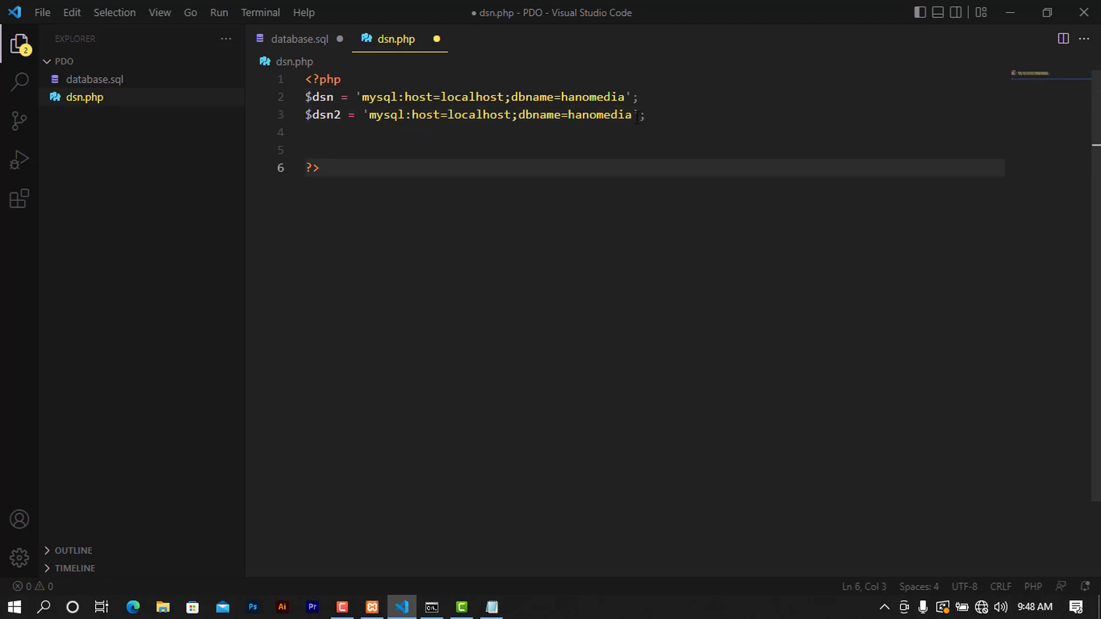
{"action": "left_click", "coordinate": [635, 115]}
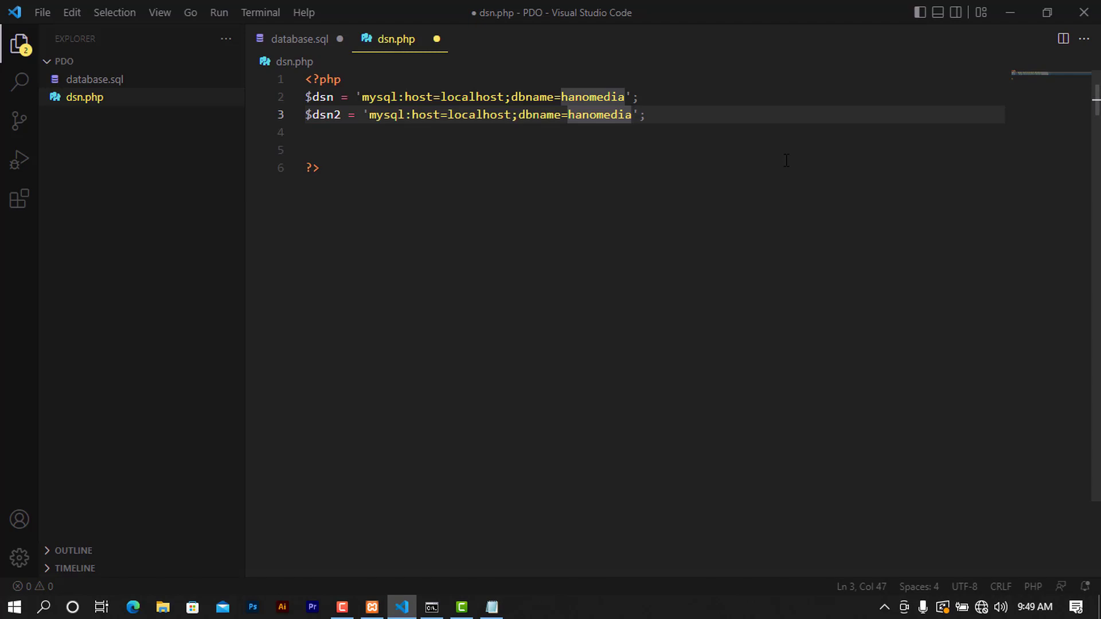
{"action": "type", "text": ";"}
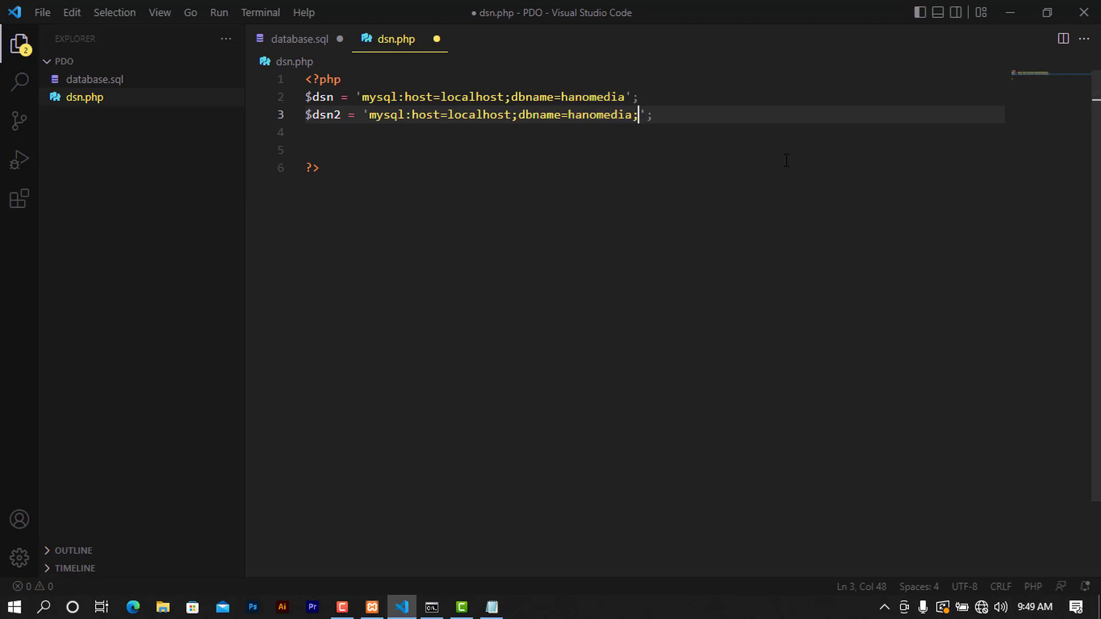
{"action": "type", "text": "port="}
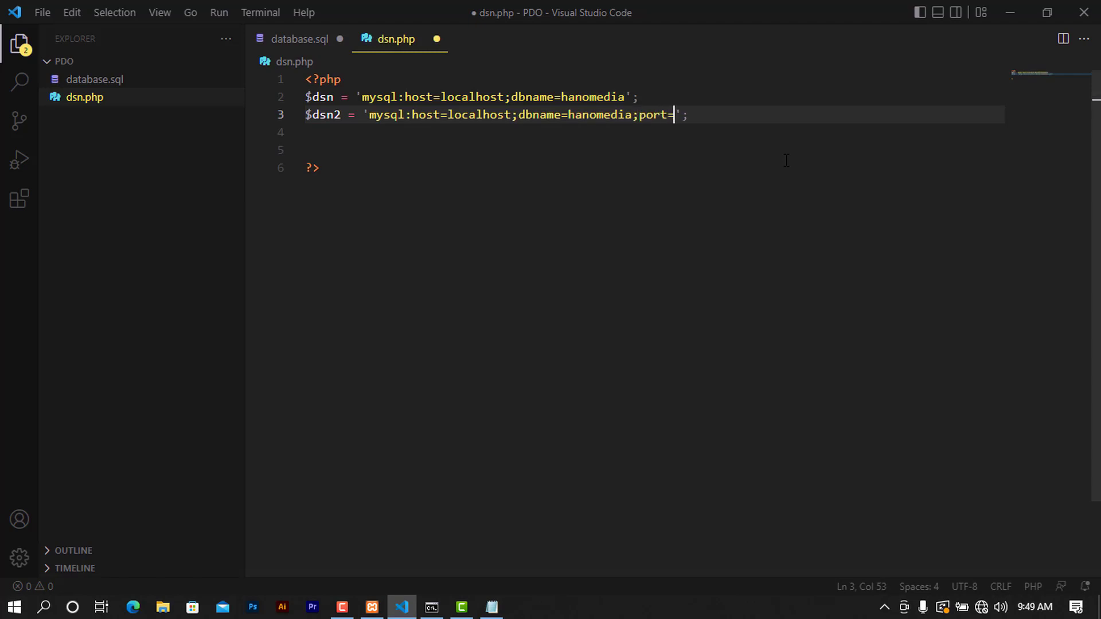
{"action": "type", "text": "88"}
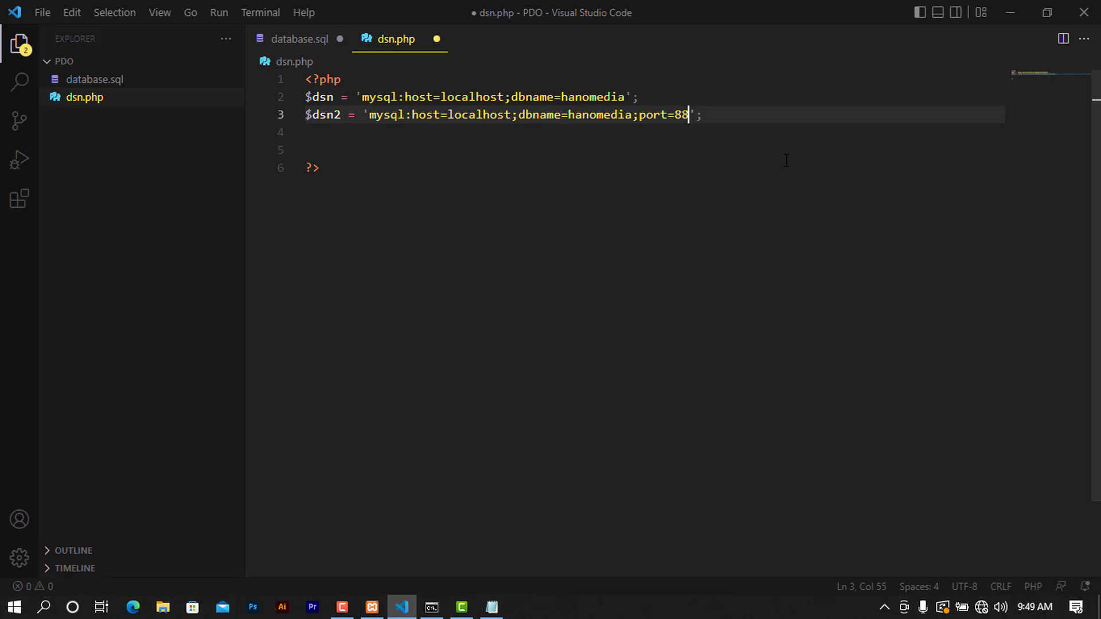
{"action": "type", "text": "88"}
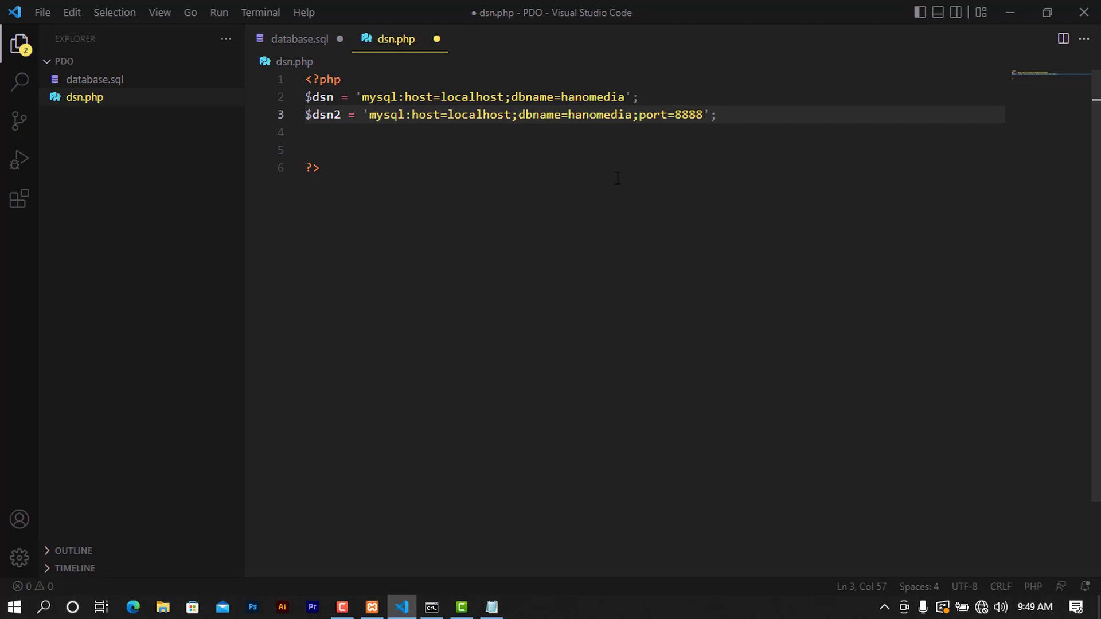